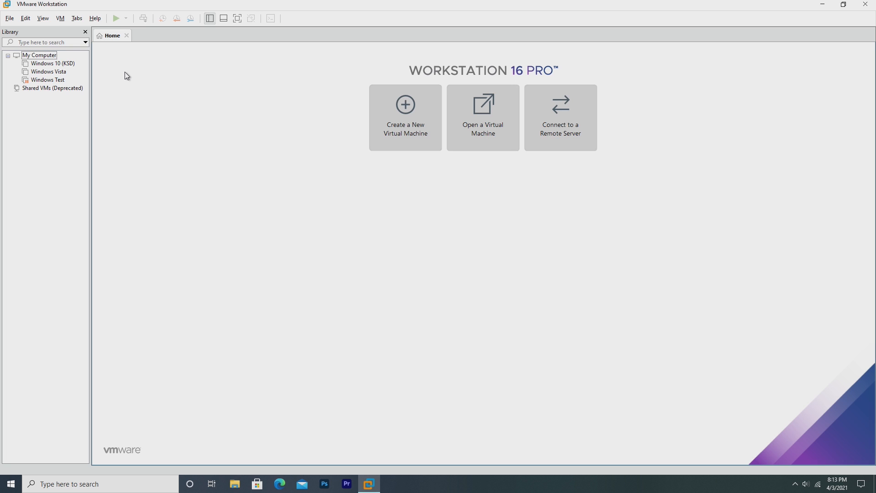
Start a new virtual machine from the Tiny10 ISO with Windows 7 as guest version
click(405, 117)
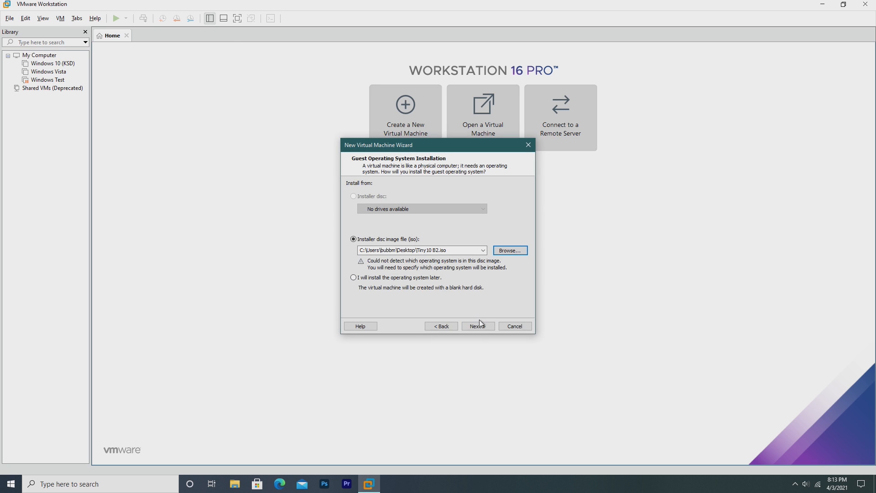
click(476, 326)
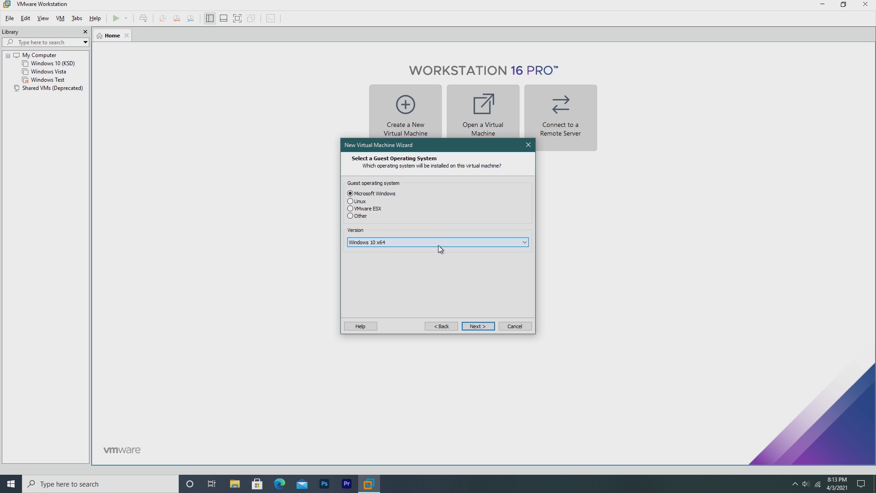
mouse_move(473, 242)
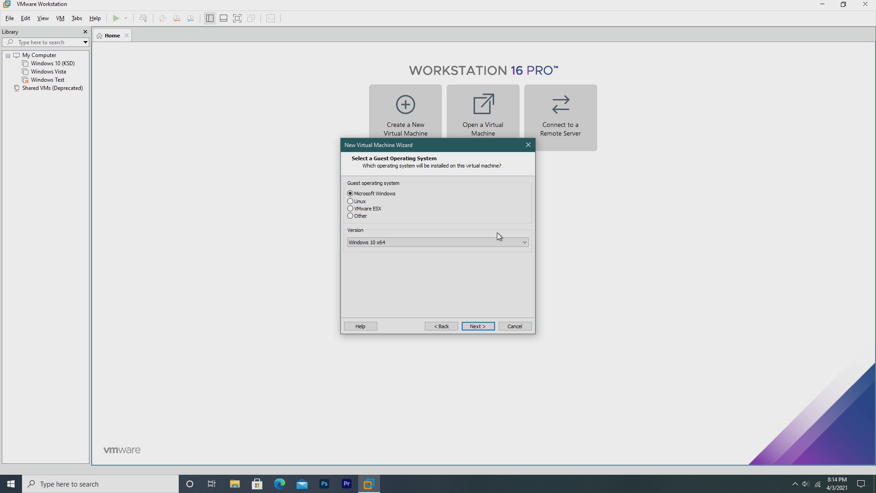
click(438, 242)
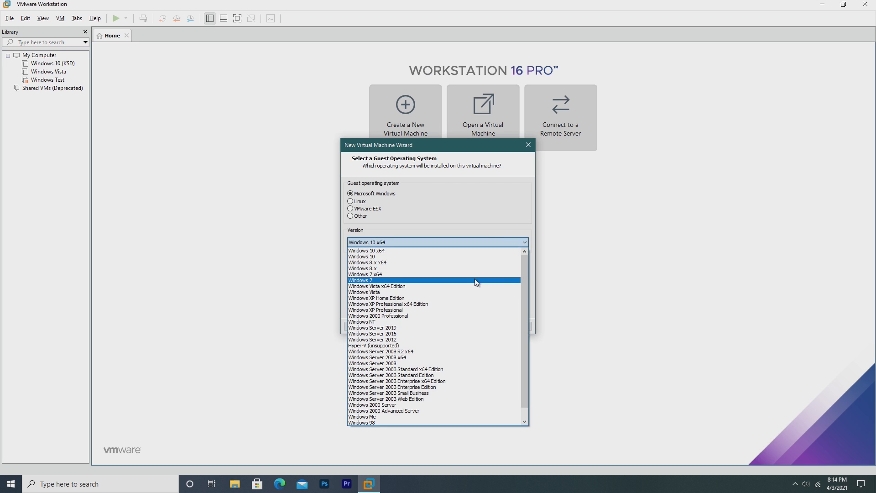
click(363, 280)
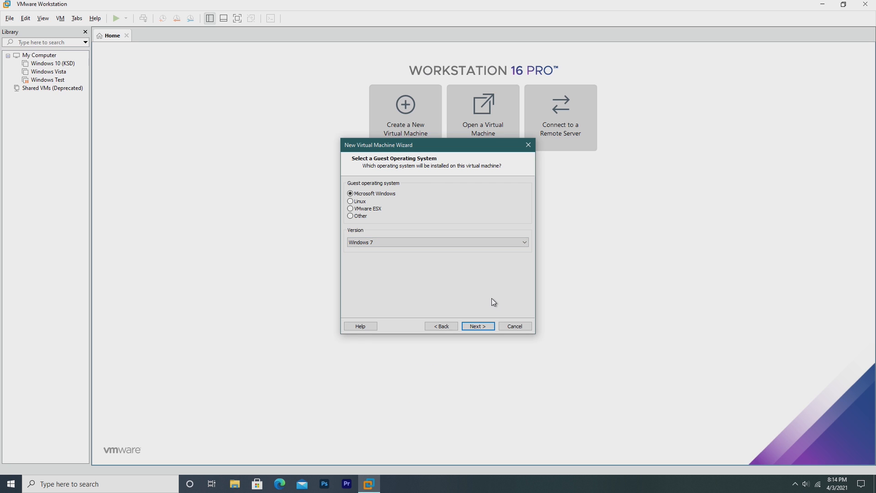
Keep the name Tiny10VM, set a 10 GB maximum disk size, and finish the wizard
click(477, 326)
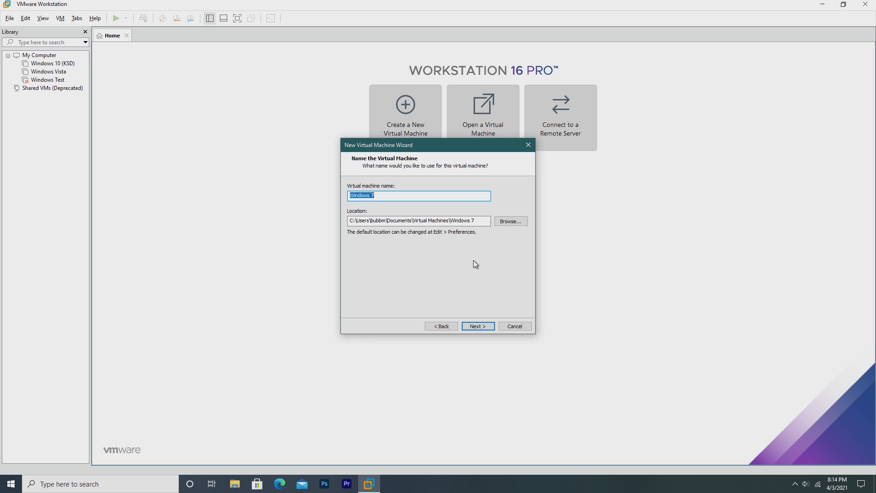
click(478, 326)
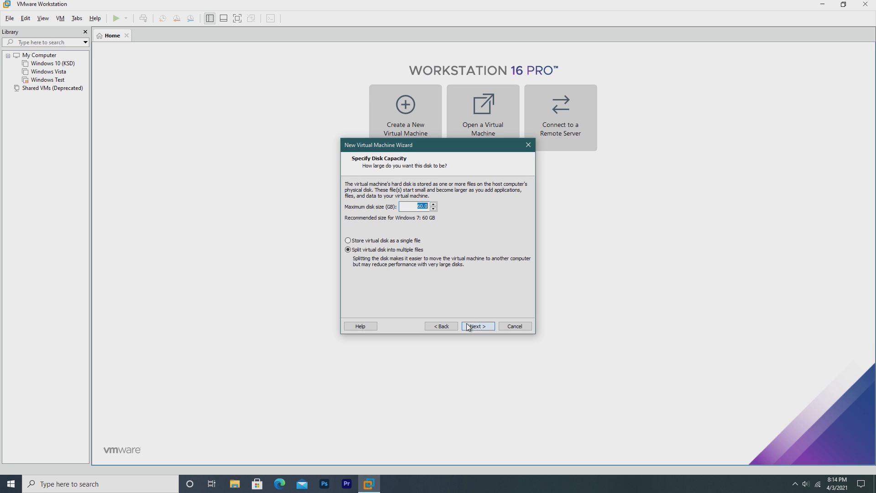
mouse_move(509, 259)
text(1)
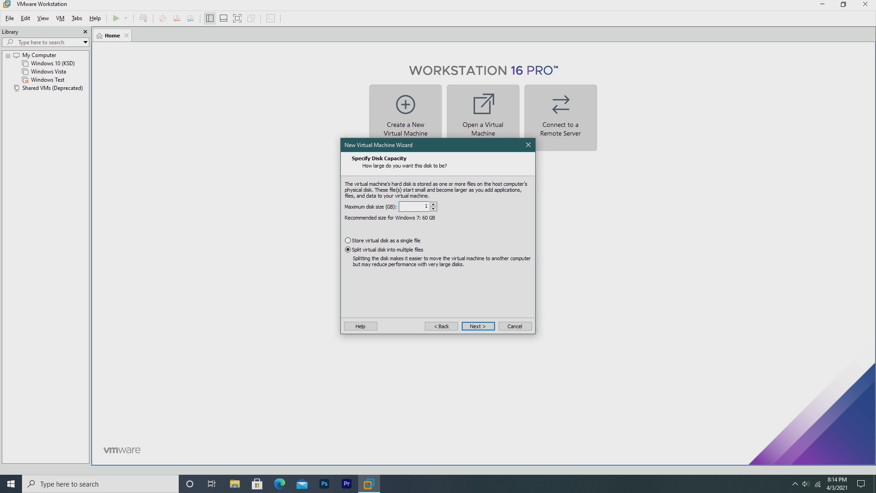
text(0)
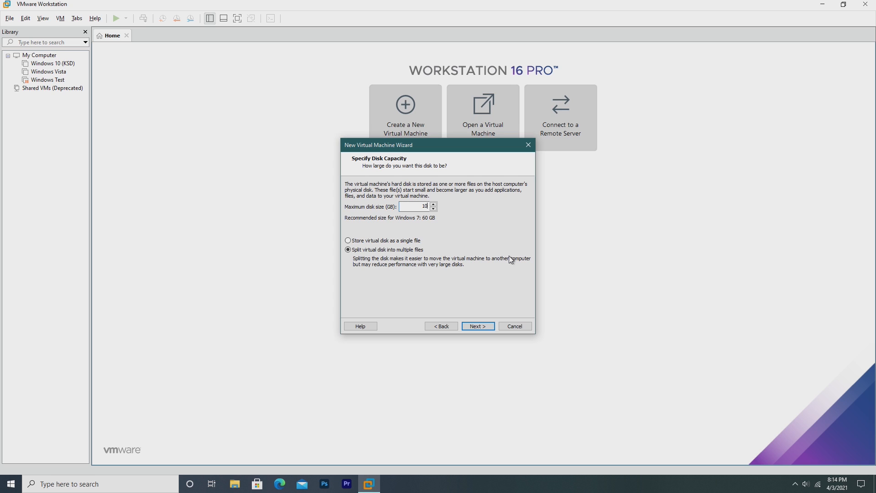
click(514, 326)
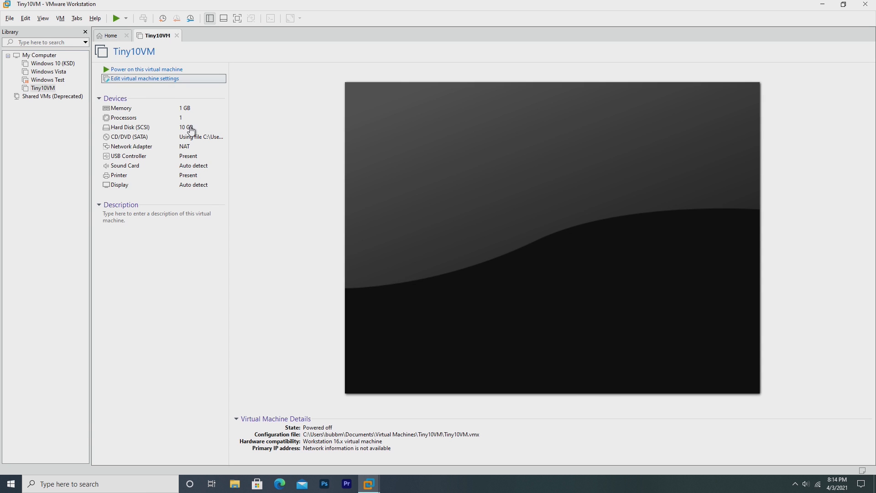
Review Tiny10VM's hardware settings unchanged, then power on the virtual machine
click(144, 78)
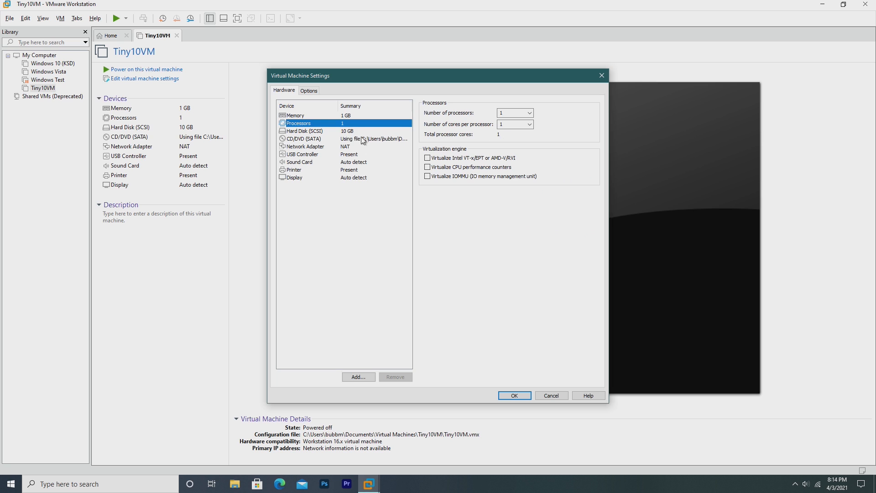
click(304, 131)
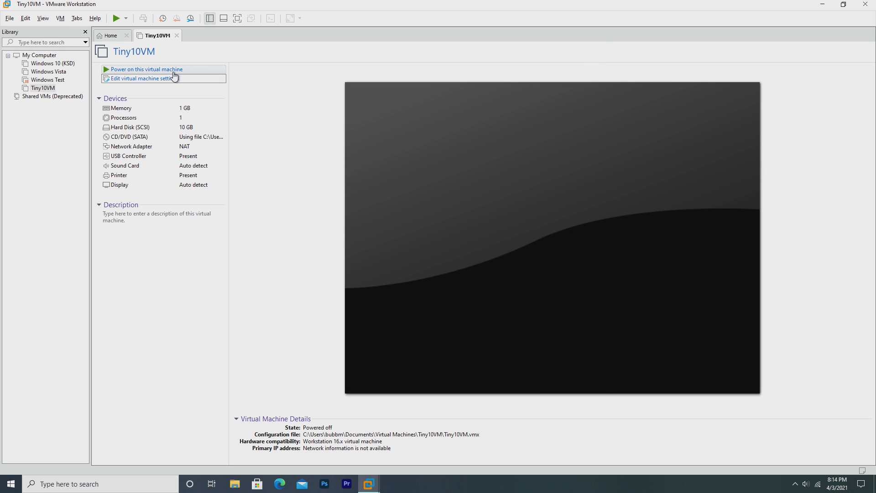
click(147, 69)
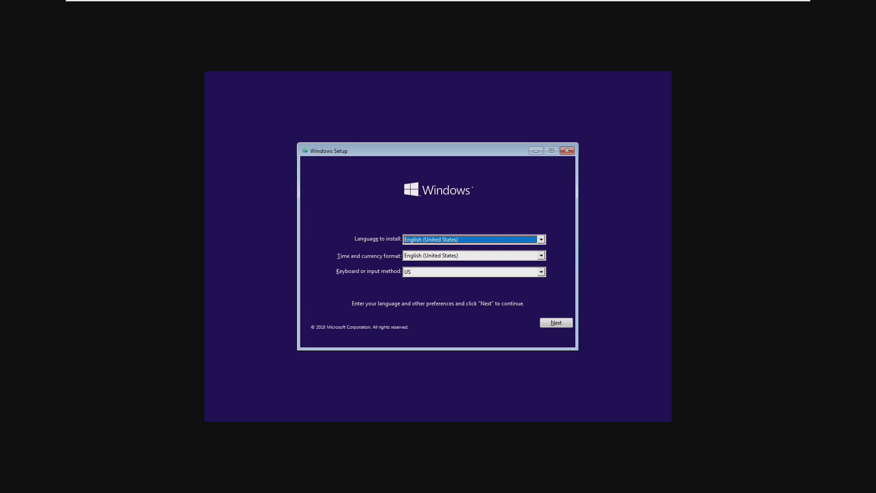
mouse_move(361, 196)
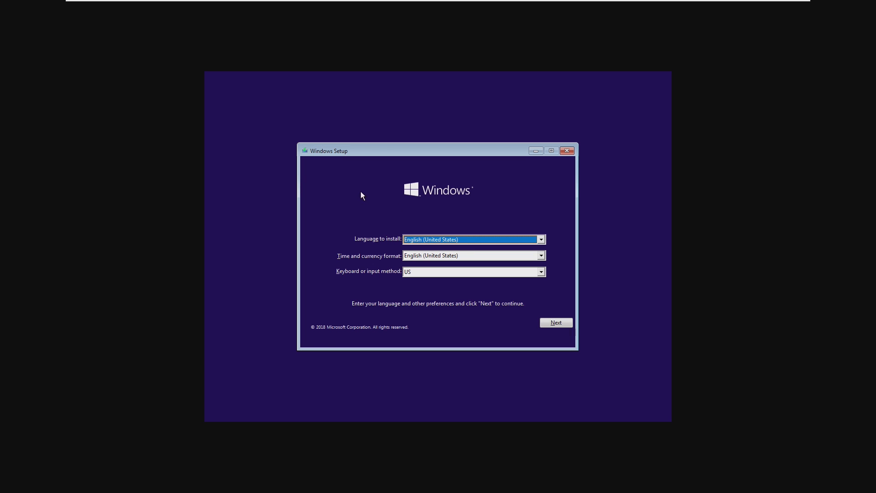
mouse_move(321, 336)
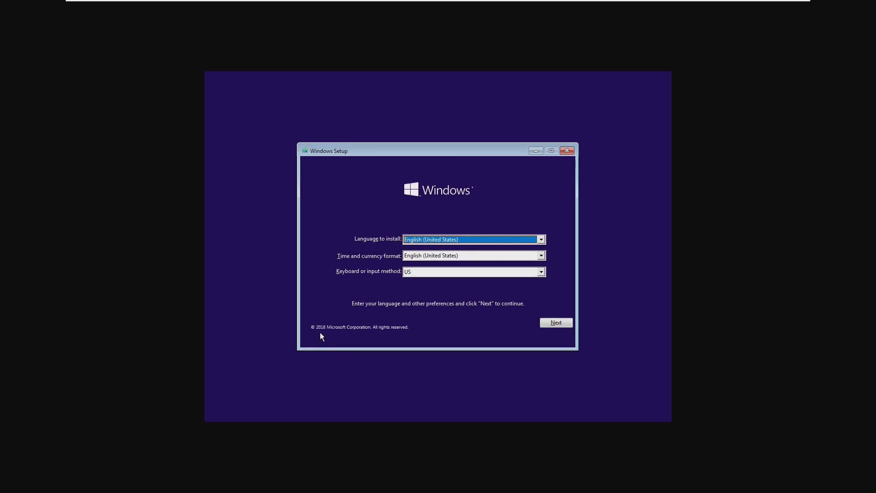
mouse_move(350, 337)
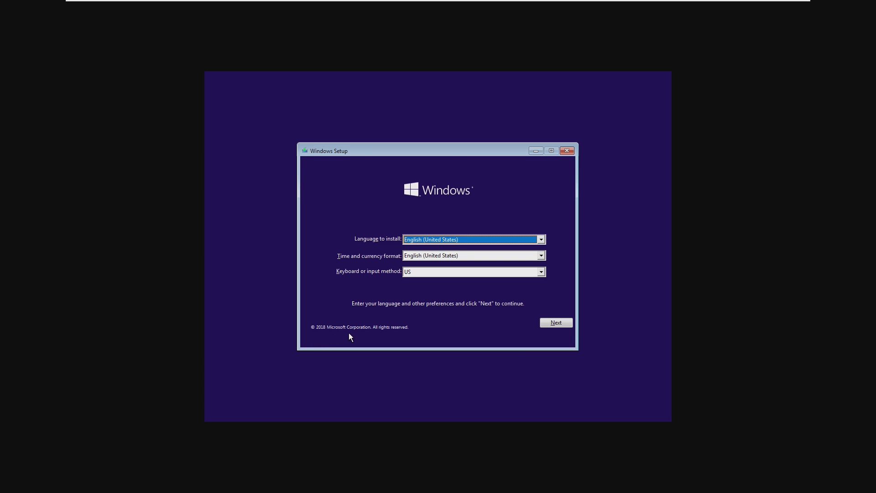
Accept English (United States) language, time format and US keyboard defaults in Windows Setup
click(555, 323)
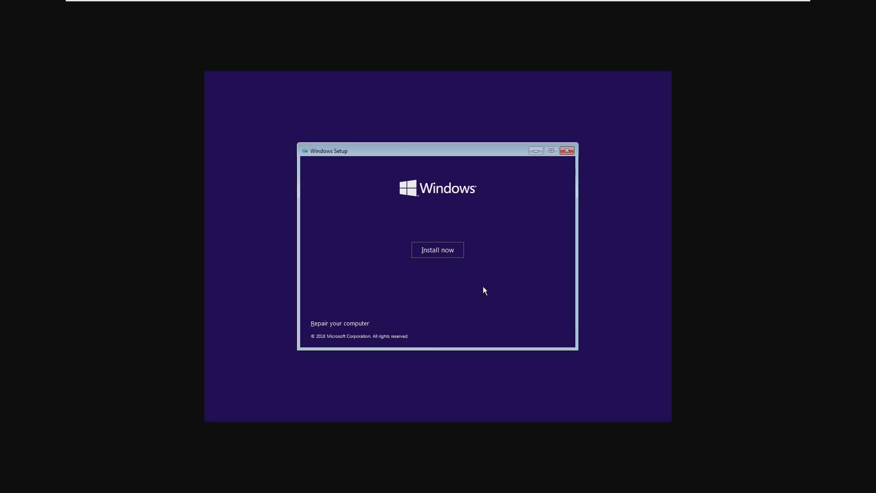
Start the Windows install and choose 'I don't have a product key'
click(438, 250)
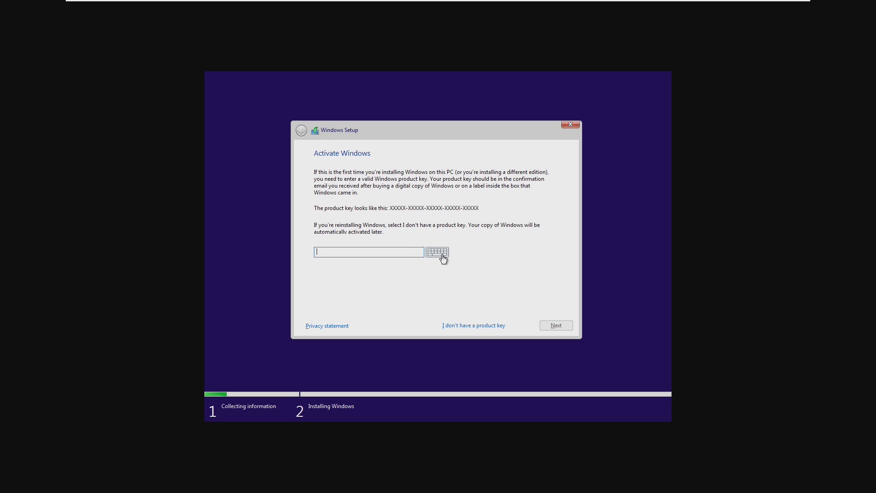
mouse_move(432, 301)
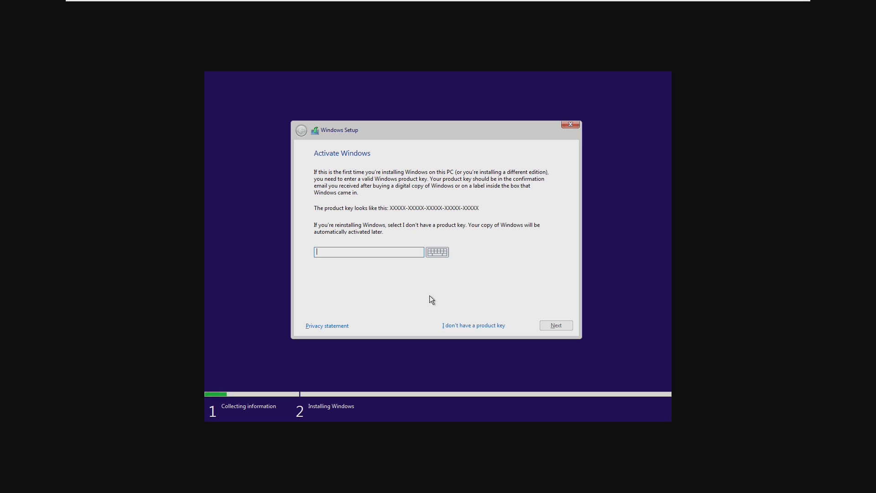
mouse_move(387, 263)
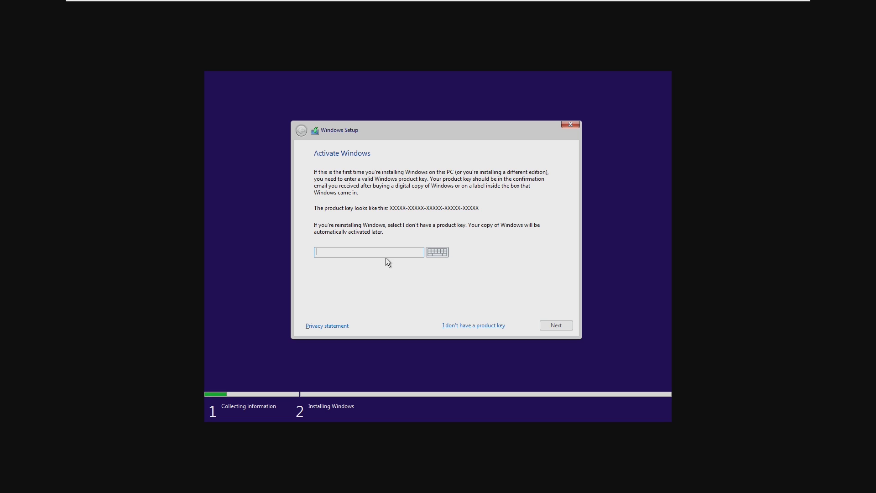
mouse_move(408, 255)
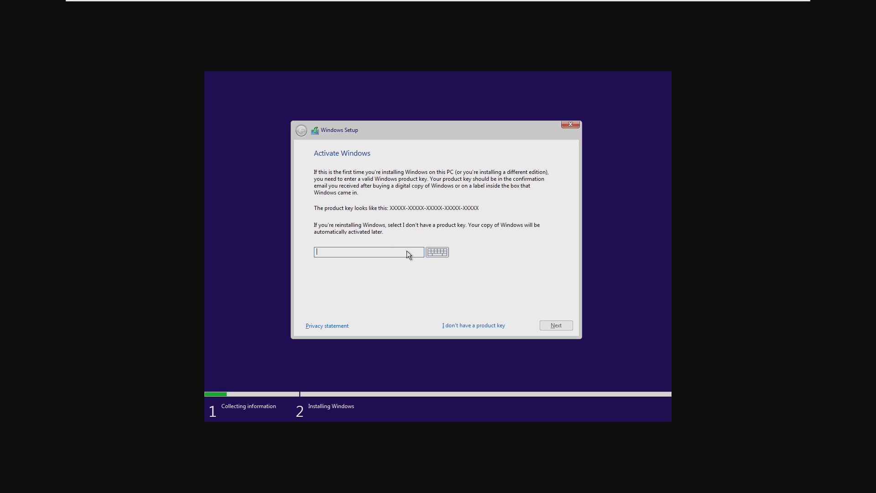
mouse_move(408, 256)
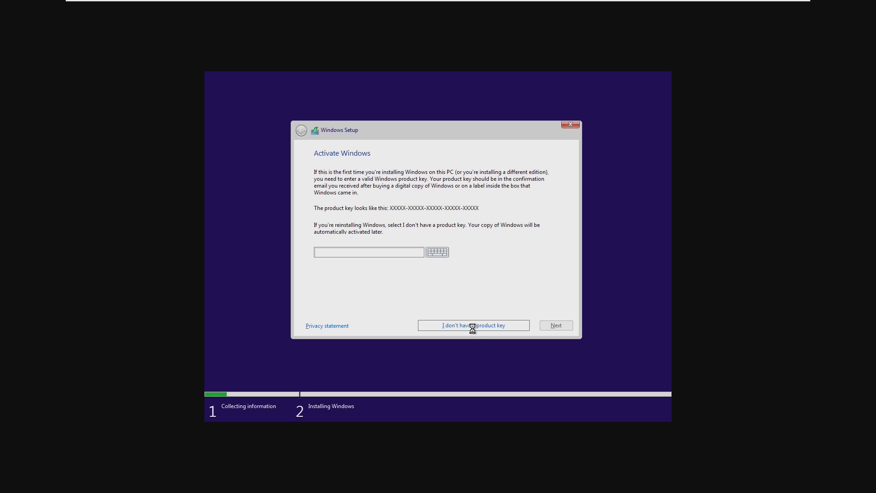
click(473, 326)
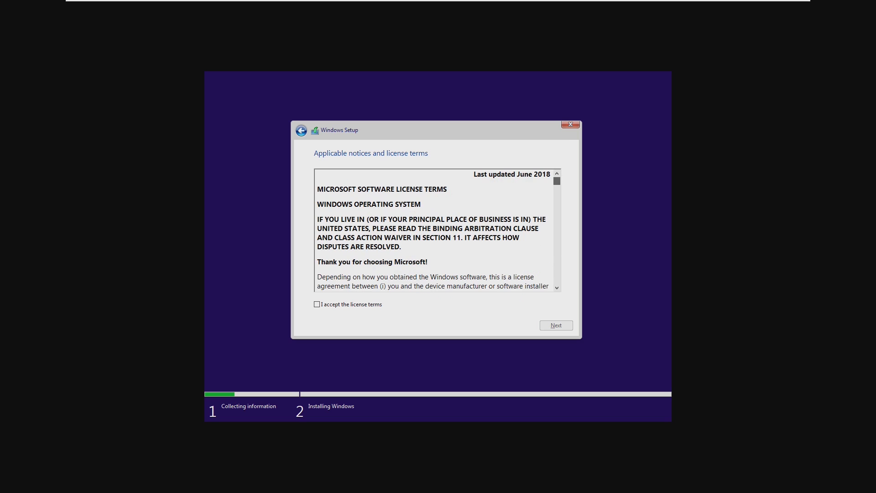
Accept the license, choose Custom install, and install onto the 10.0 GB unallocated Drive 0
click(556, 325)
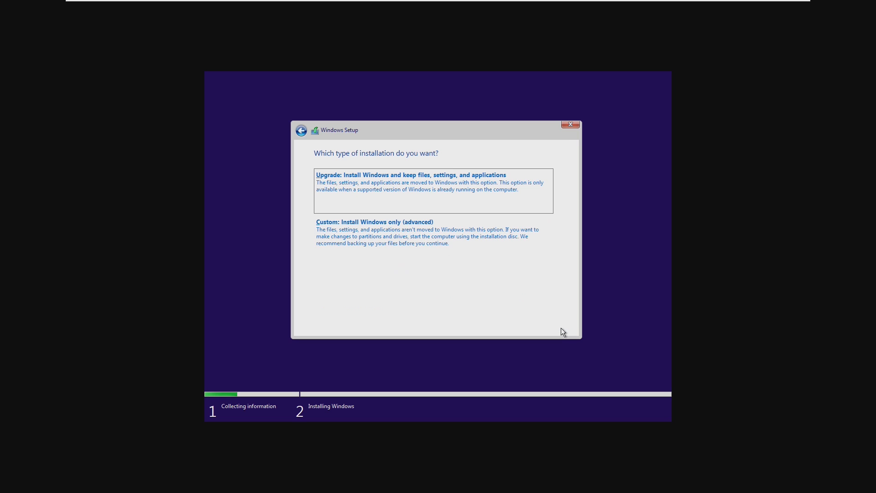
click(374, 222)
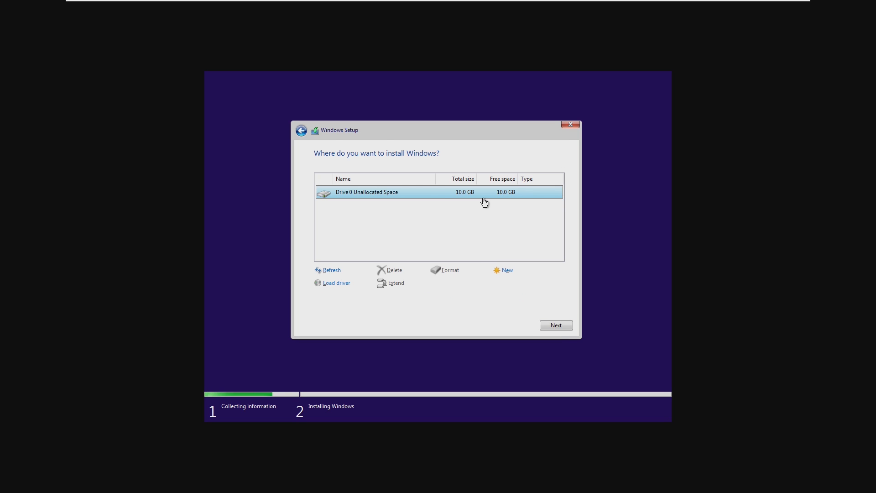
mouse_move(555, 326)
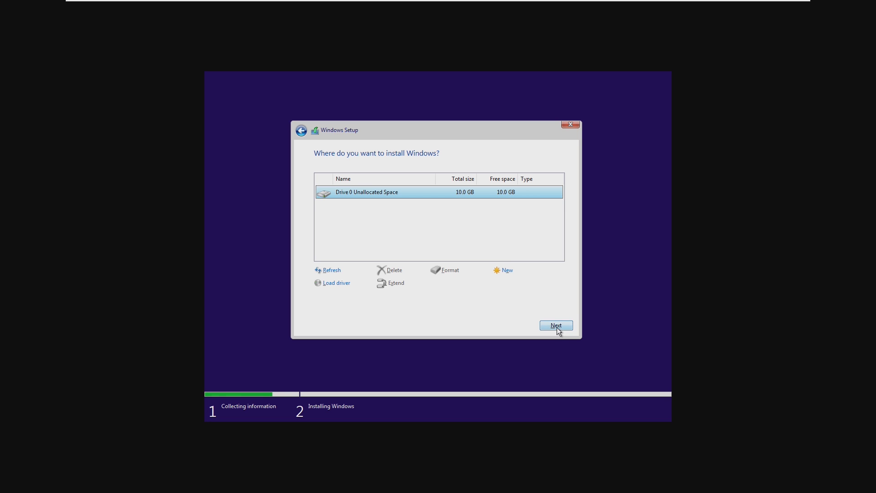
click(556, 326)
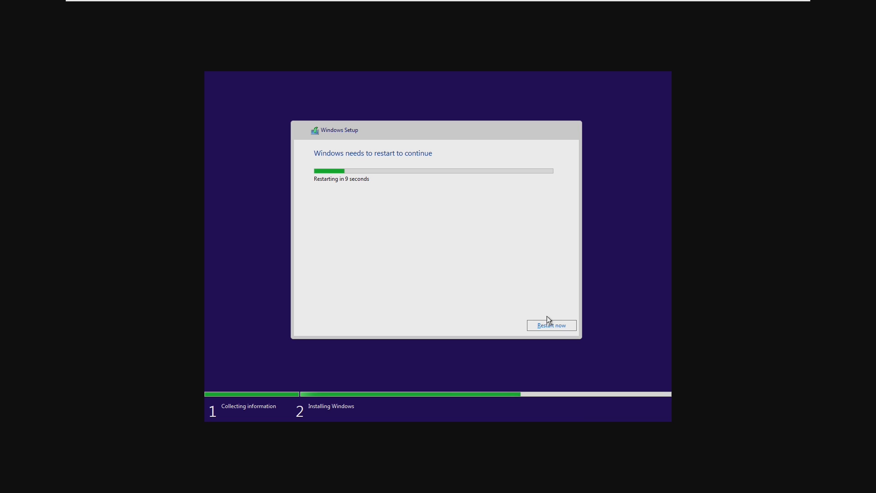
Restart the VM now and confirm United States as the region
click(550, 325)
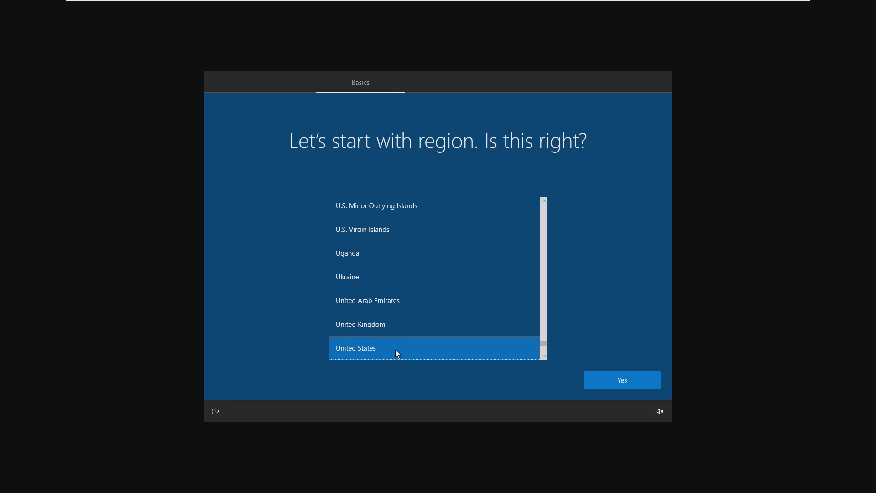
mouse_move(392, 354)
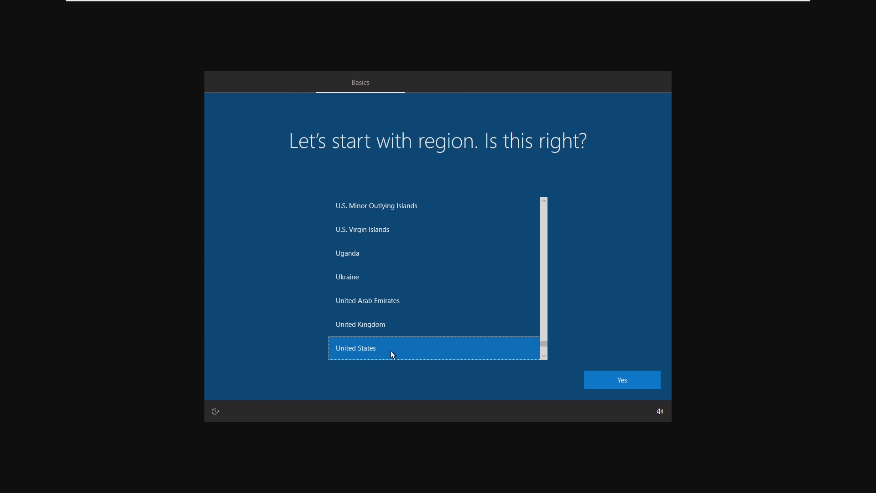
mouse_move(355, 389)
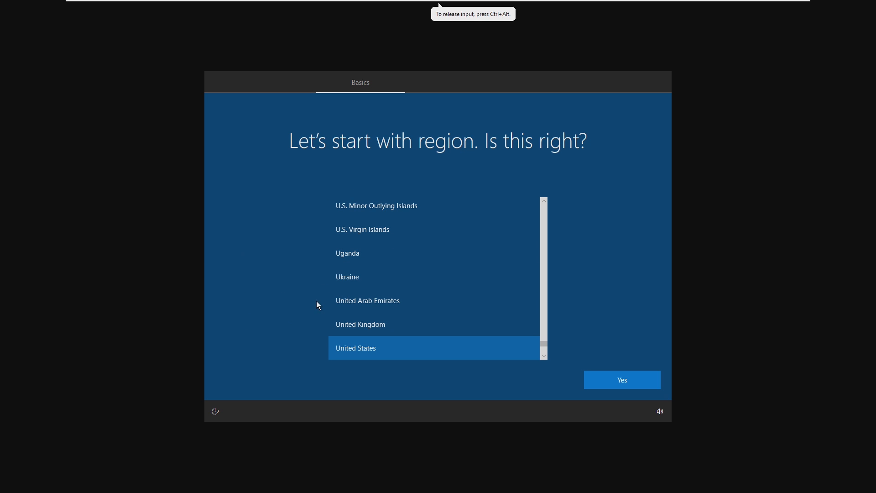
mouse_move(367, 301)
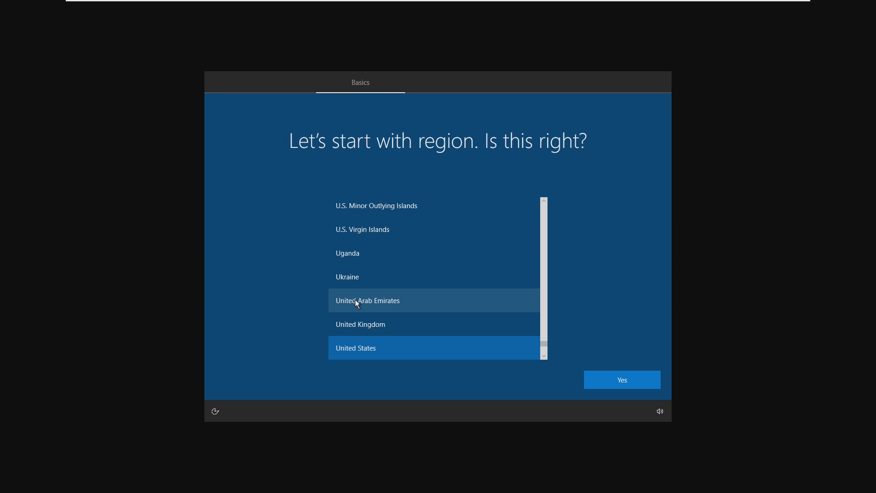
click(621, 379)
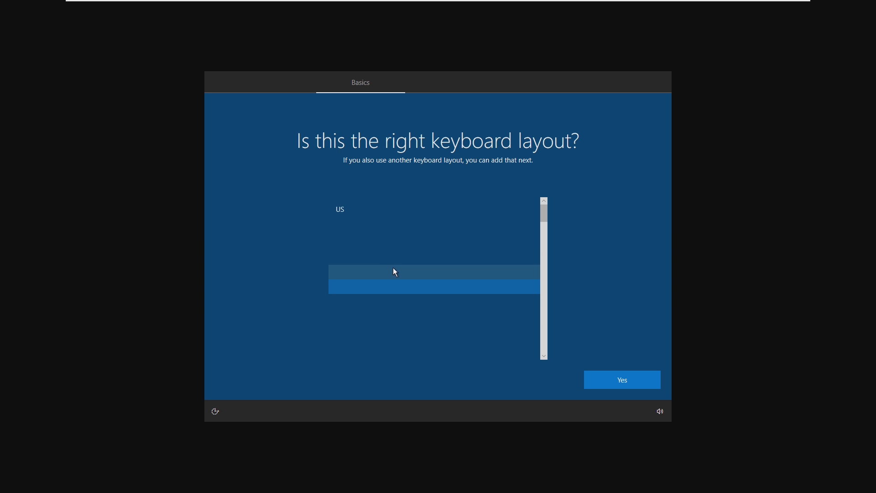
Confirm the US keyboard layout and skip adding a second layout
click(395, 271)
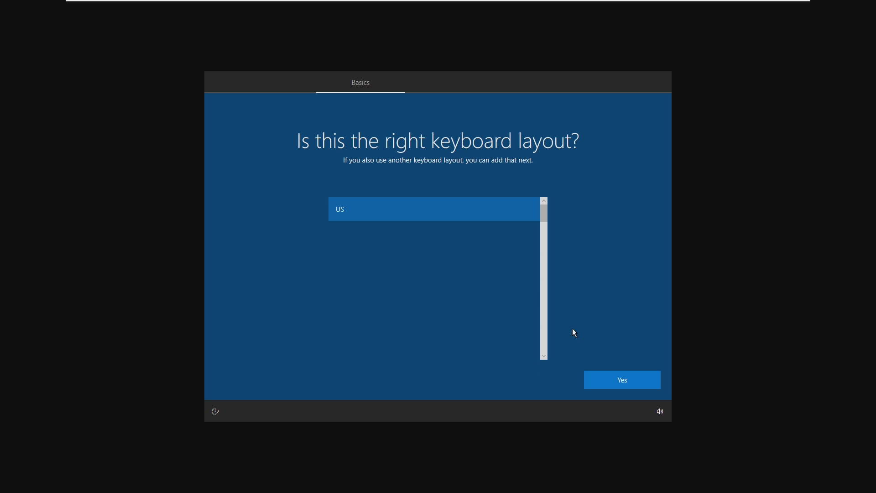
click(622, 379)
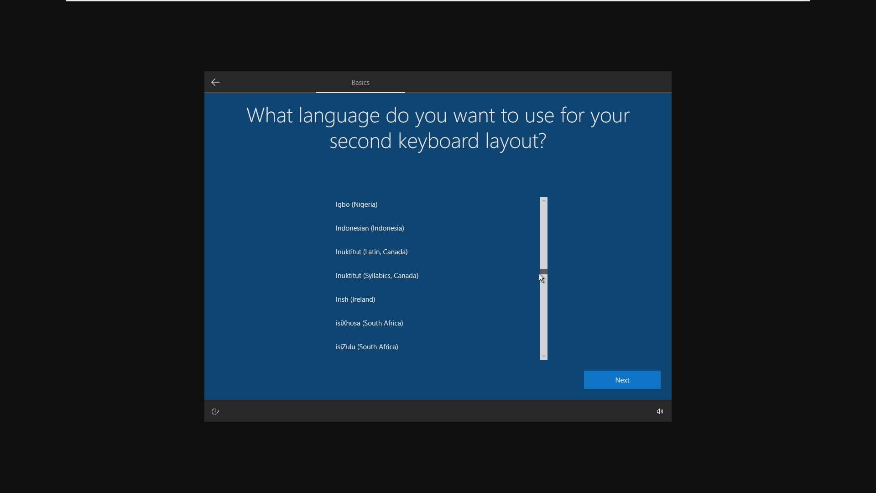
scroll(down, 3)
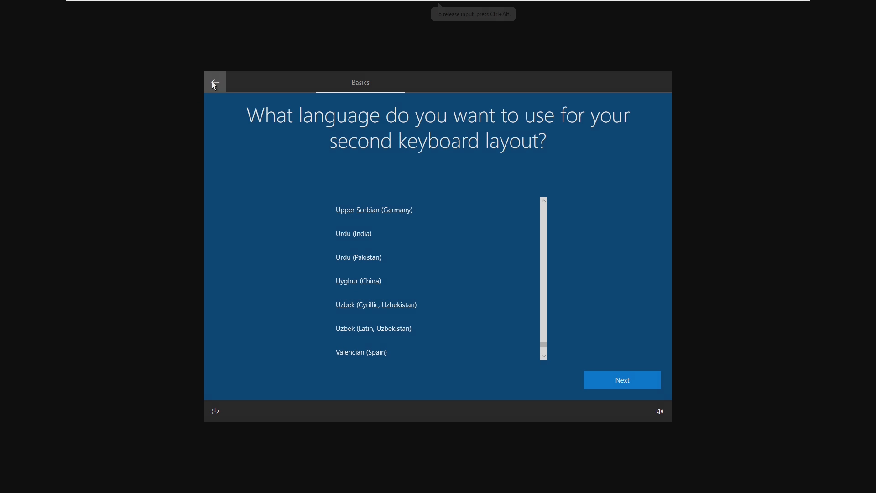
click(621, 380)
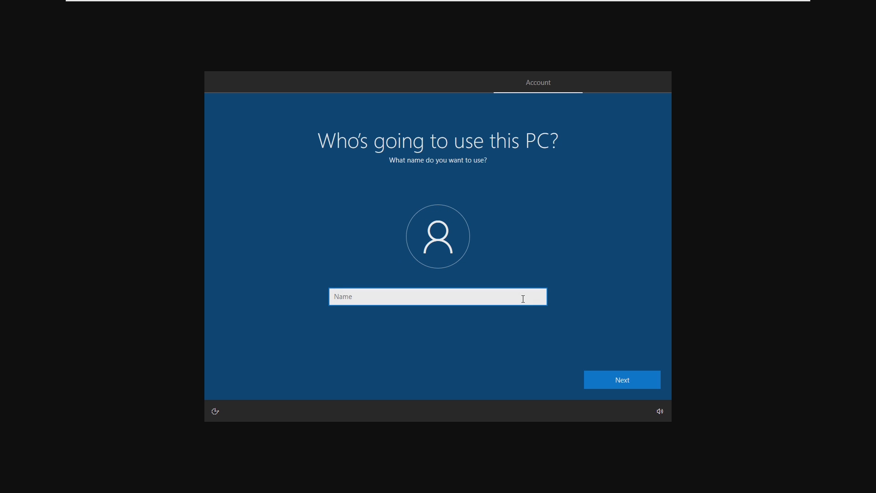
Accept the local account name and continue without a password
click(622, 379)
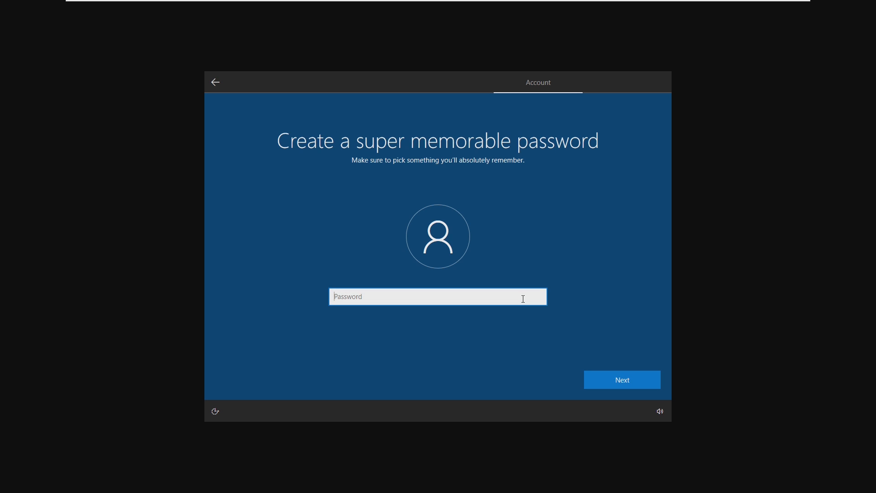
click(621, 380)
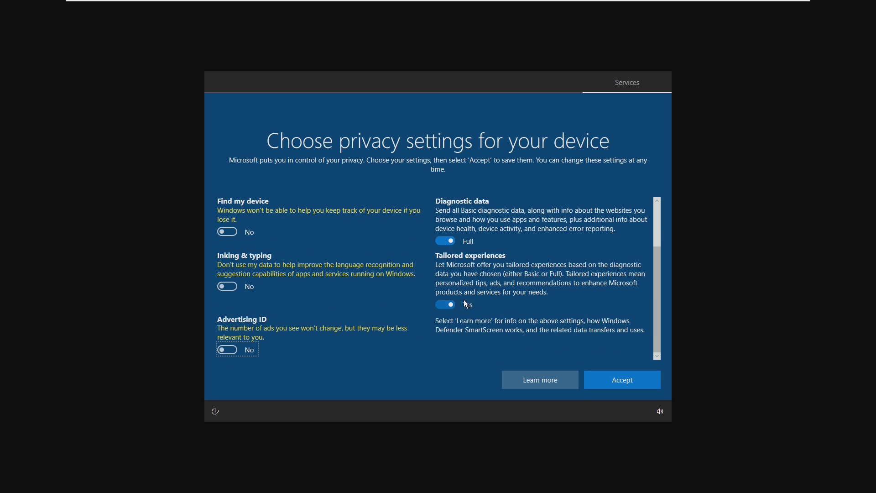
scroll(up, 3)
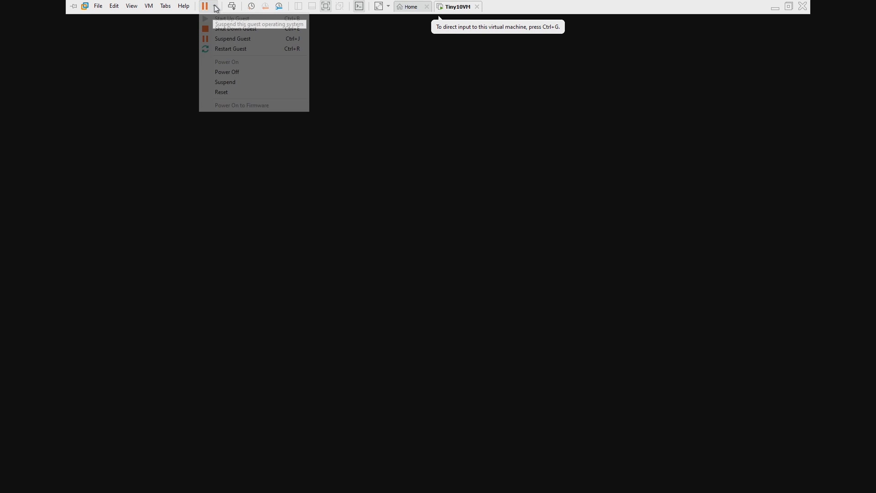
Wait for setup to reach the Welcome screen, then give Tiny10VM input control
click(230, 49)
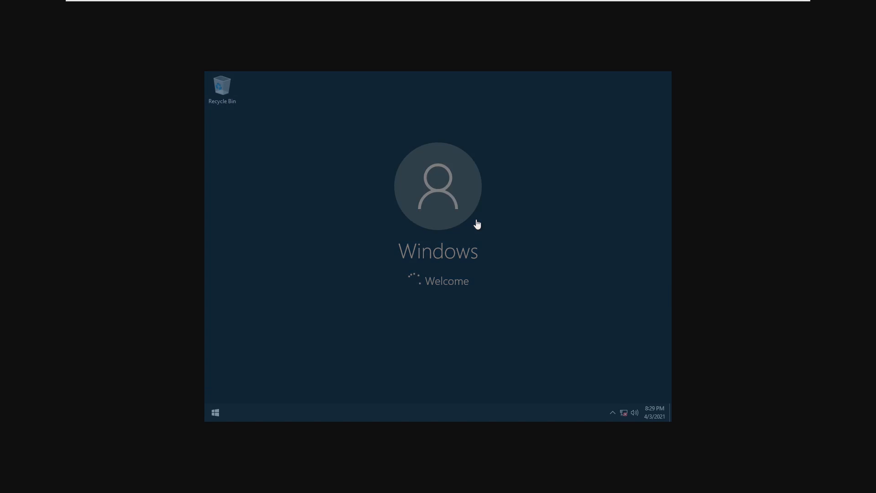
click(215, 413)
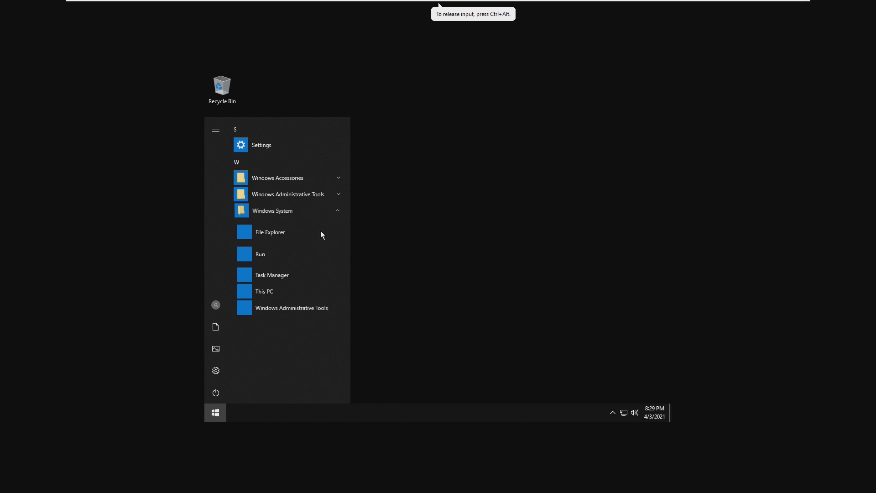
From File Explorer's VMware Tools CD, try setup64, dismiss its error, and run setup
click(270, 231)
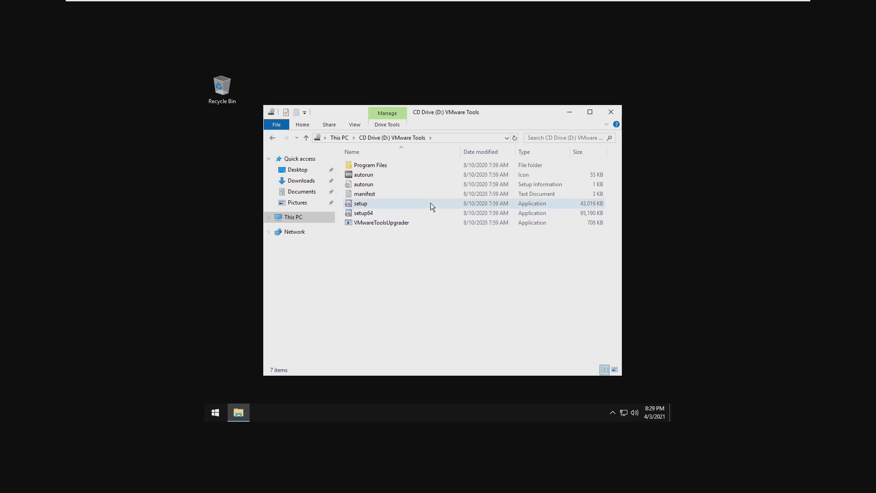
double_click(364, 213)
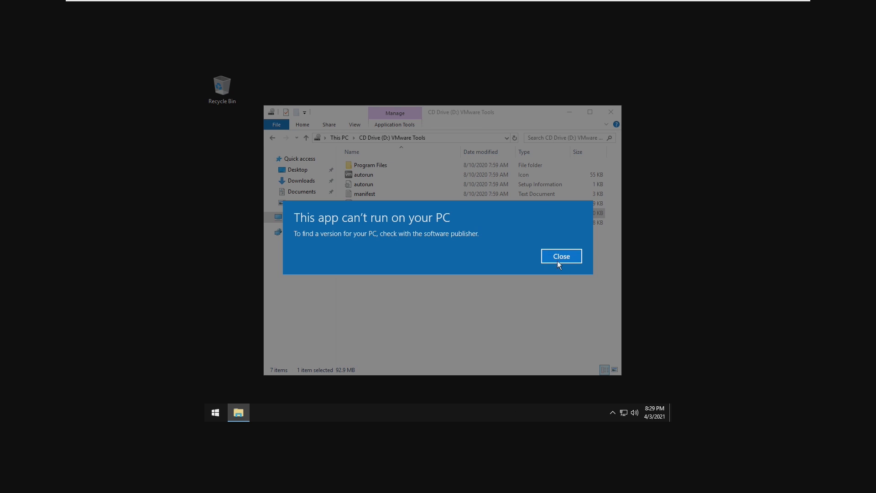
click(561, 256)
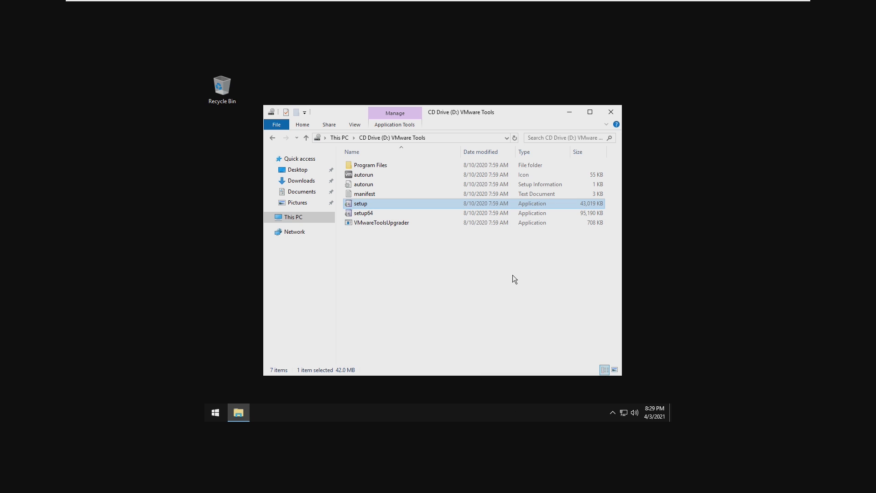
double_click(361, 203)
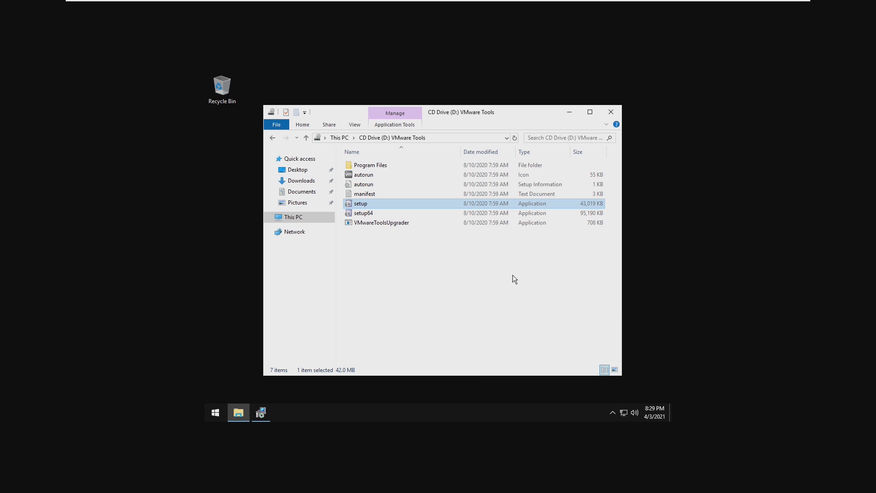
double_click(360, 203)
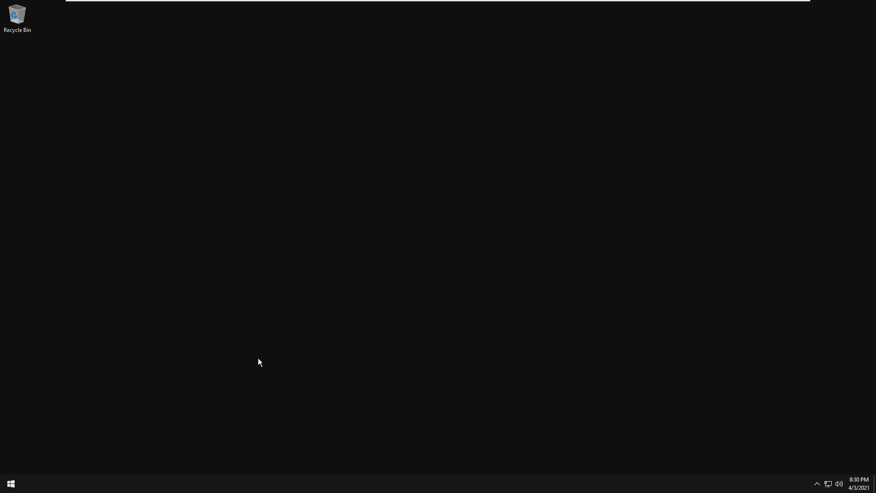
mouse_move(199, 174)
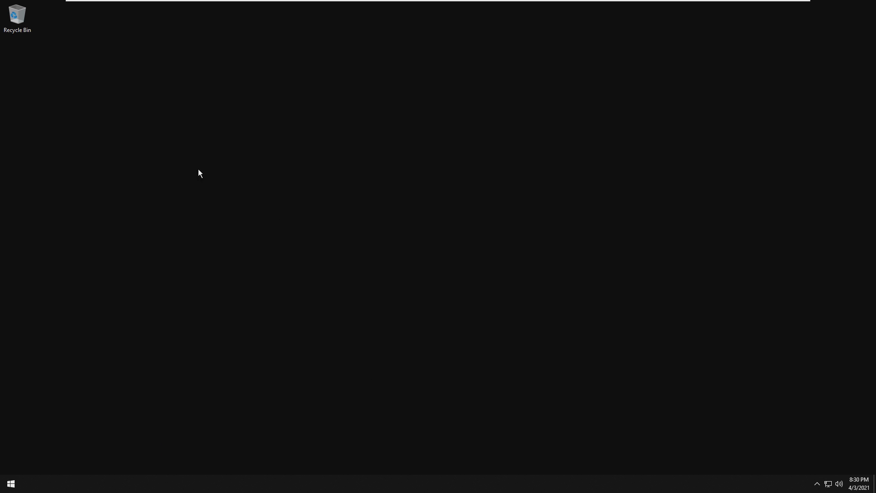
mouse_move(293, 123)
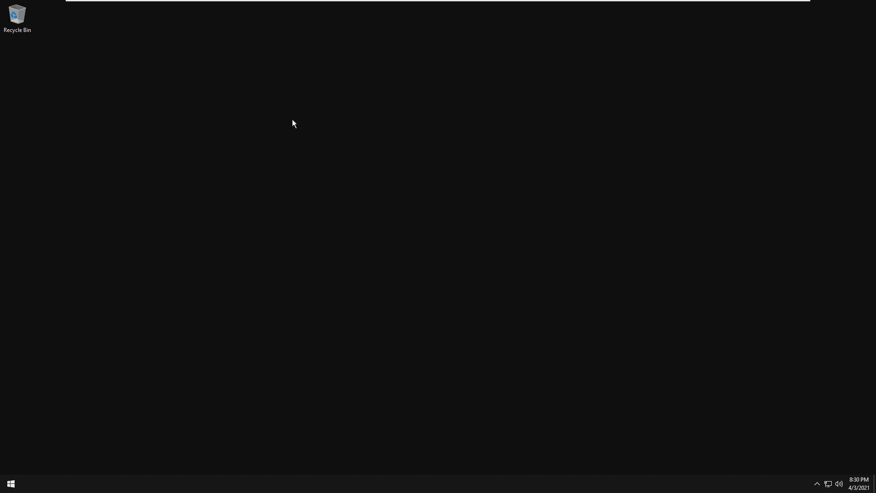
click(11, 483)
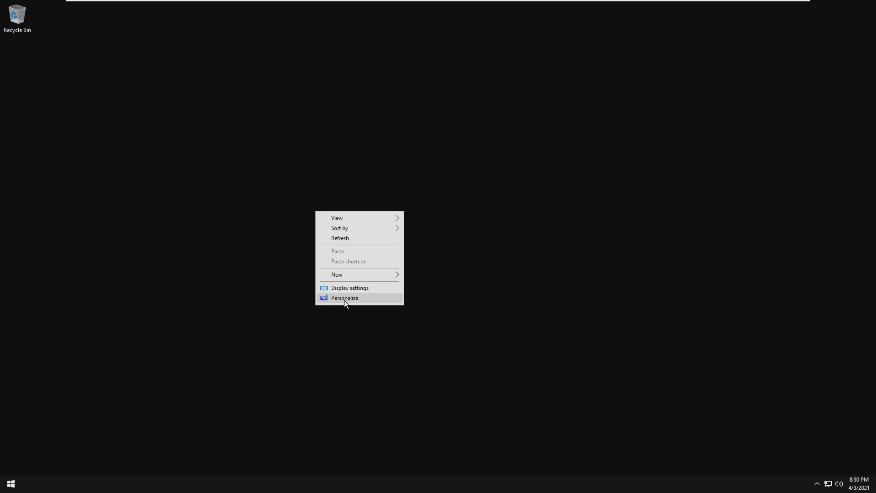
click(344, 297)
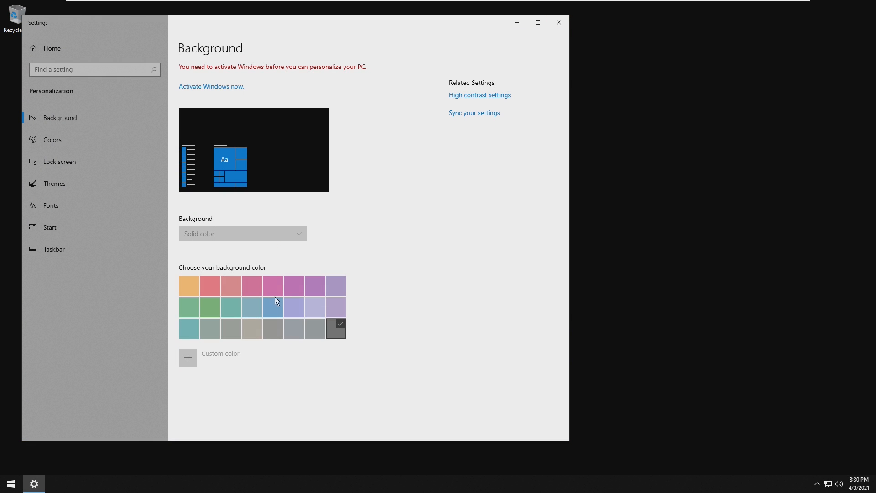
mouse_move(558, 23)
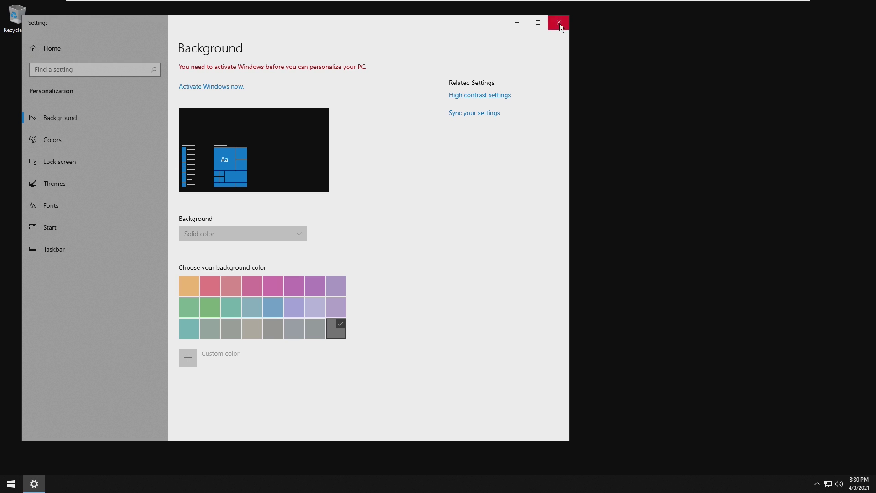
click(557, 23)
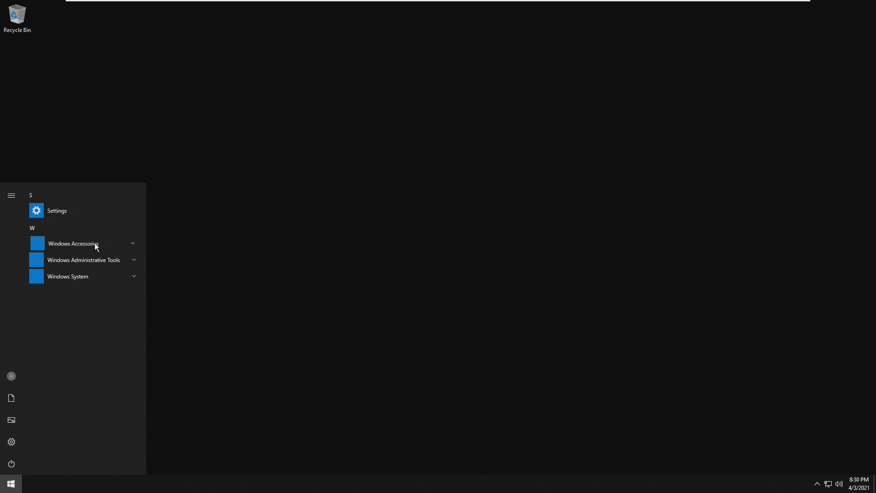
Expand the Windows Accessories and Windows Administrative Tools folders in the Start menu
click(72, 244)
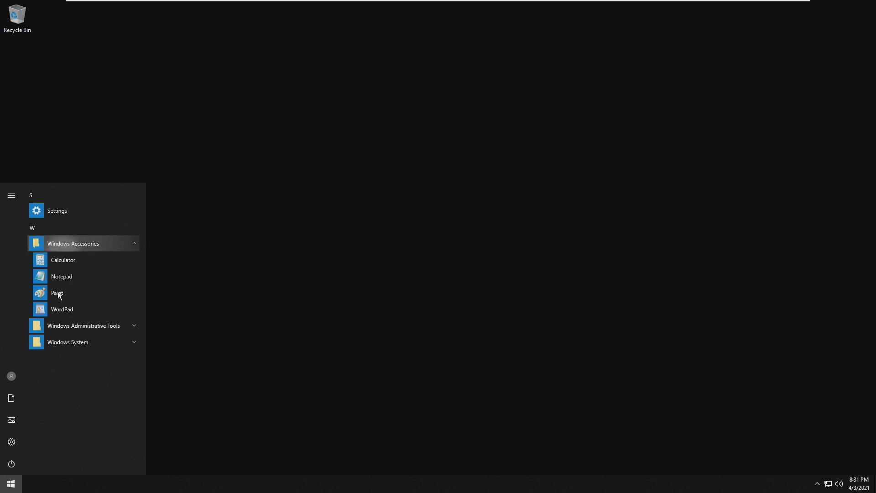
mouse_move(88, 346)
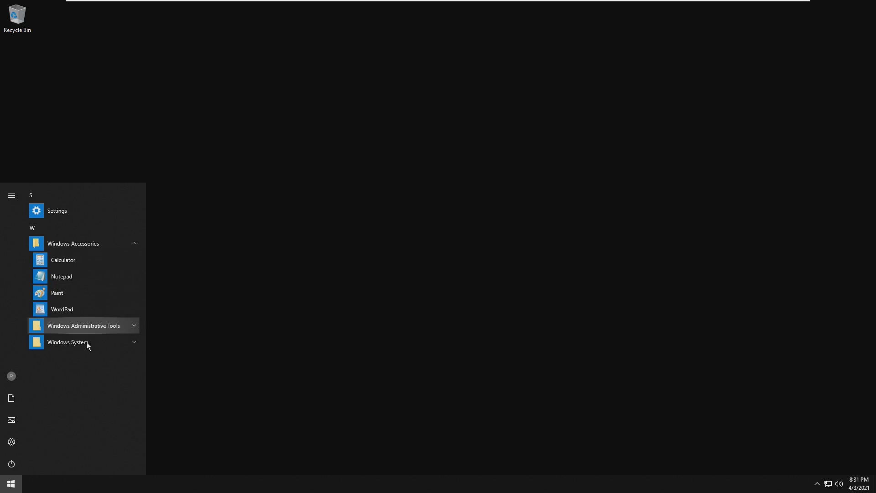
click(84, 325)
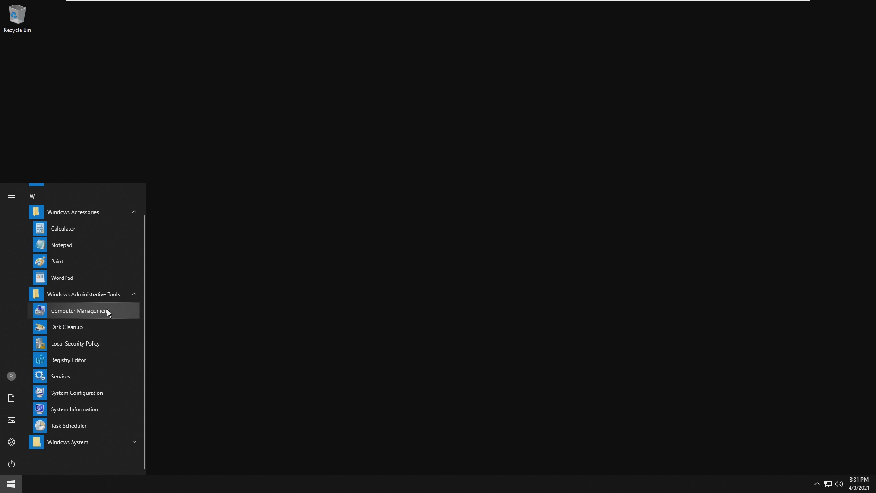
mouse_move(71, 447)
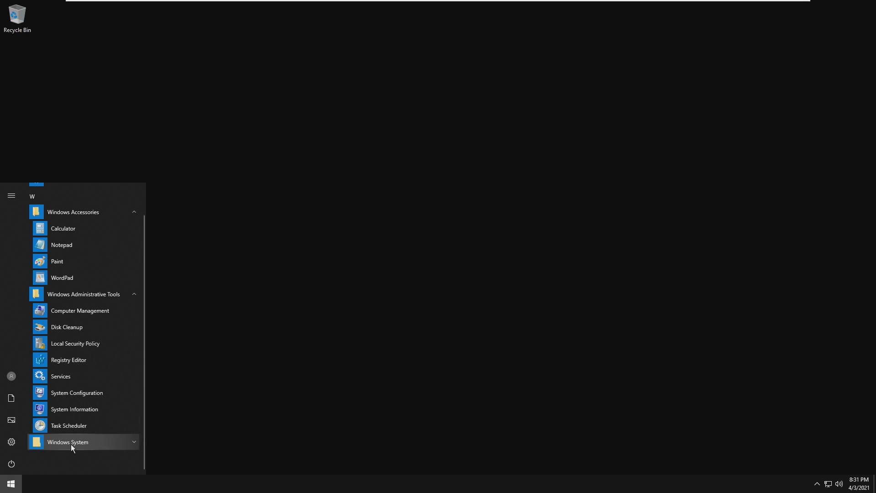
click(67, 441)
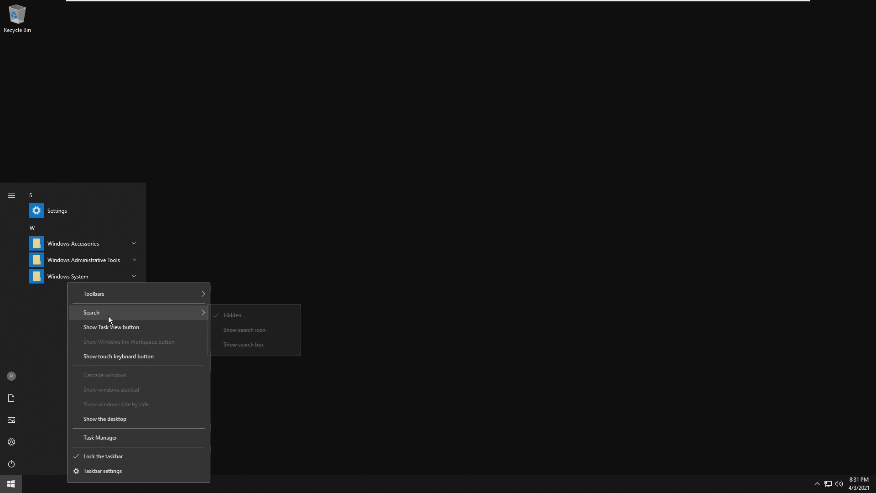
Show the taskbar search icon, hide it again, then expand Windows System
click(244, 329)
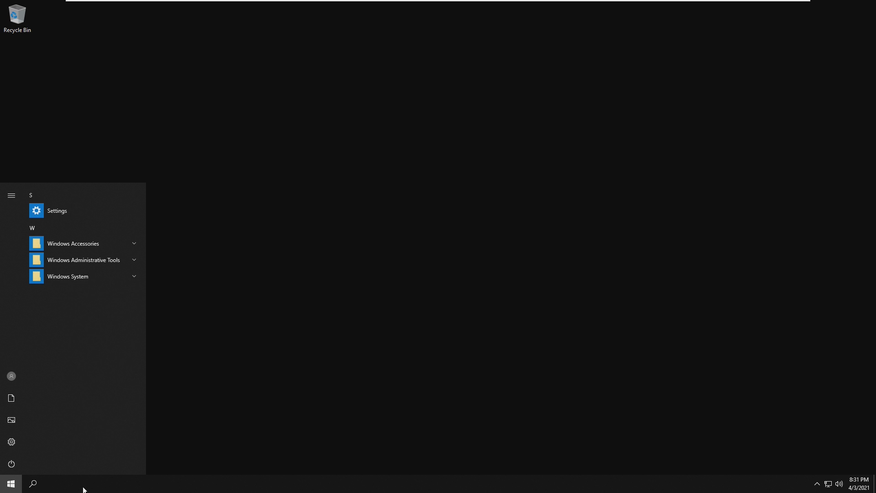
right_click(84, 483)
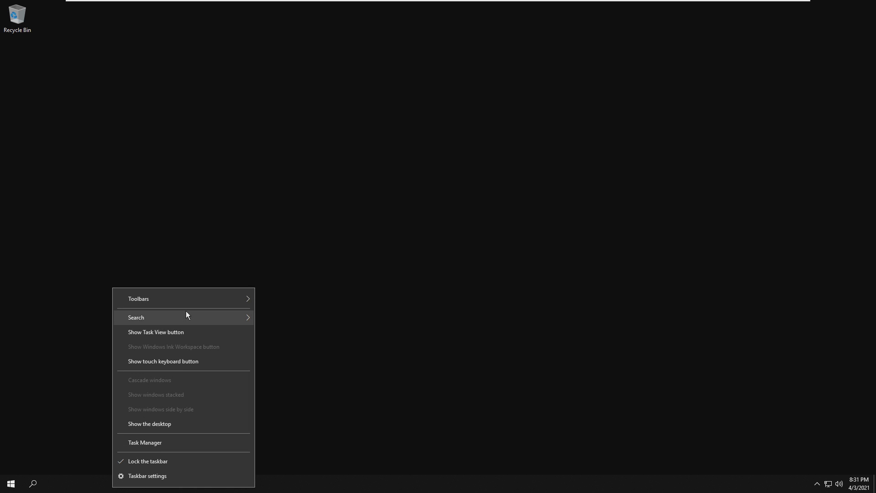
click(10, 483)
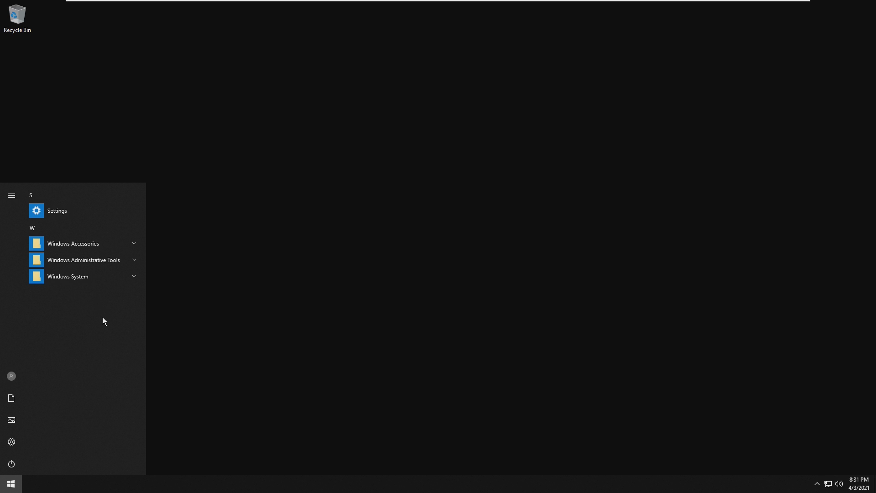
click(68, 275)
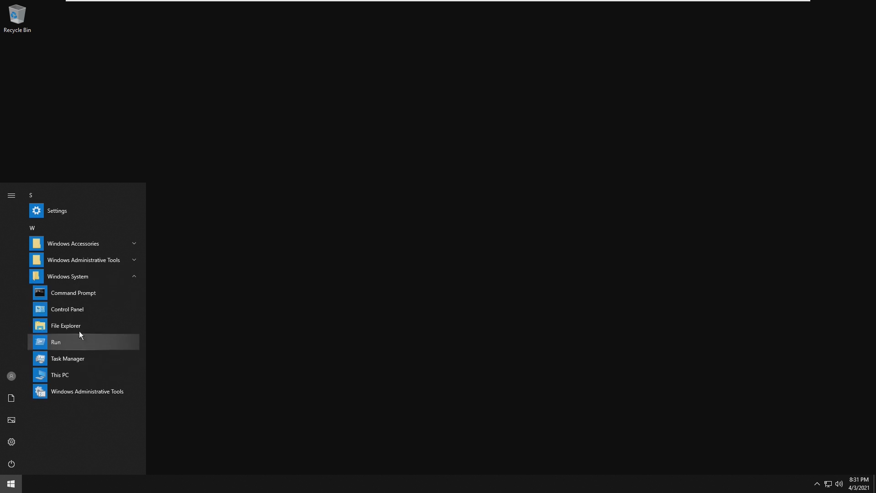
click(66, 326)
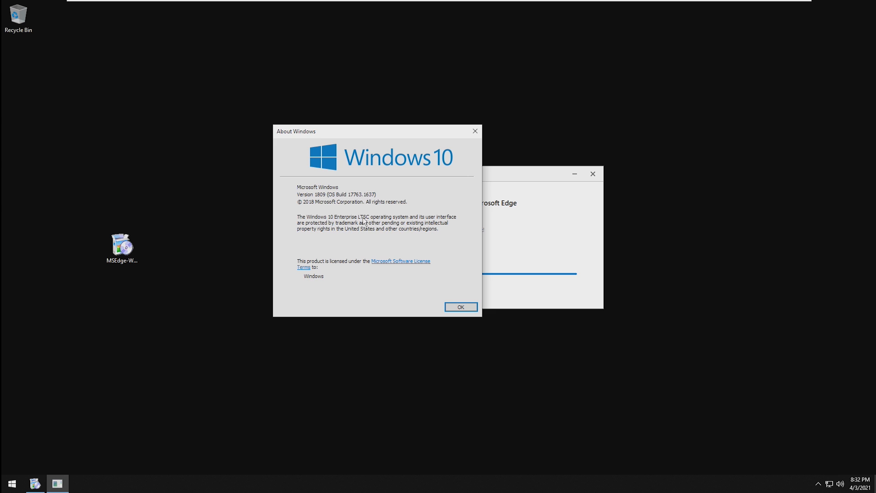
Dismiss the About Windows dialog and show the Start app list with Microsoft Edge
click(461, 306)
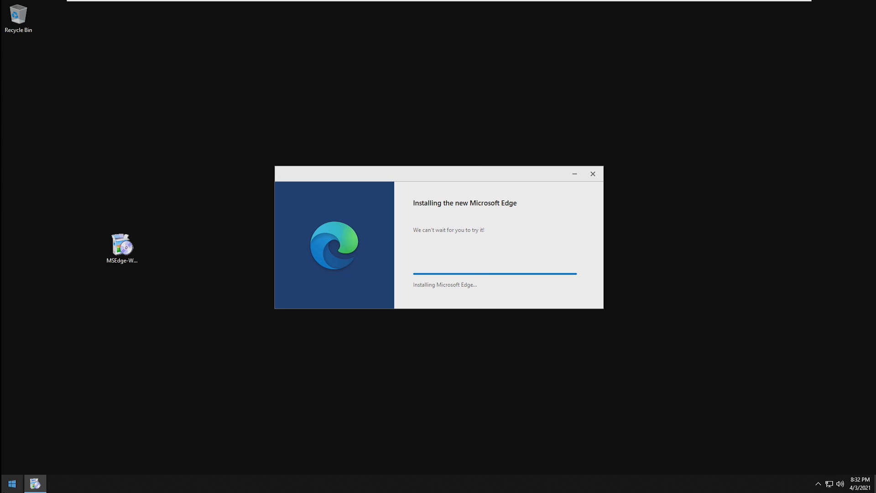
click(11, 483)
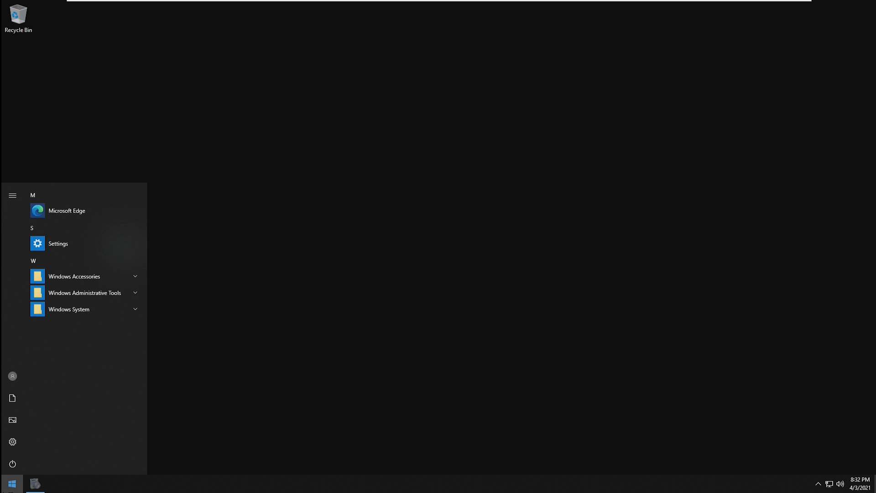
Launch Microsoft Edge to its welcome screen, then return to the Start app list
click(66, 211)
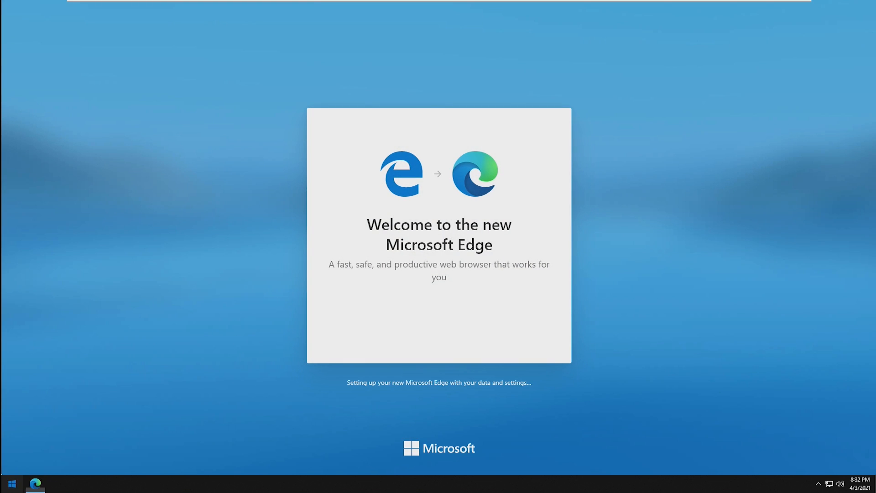
click(11, 484)
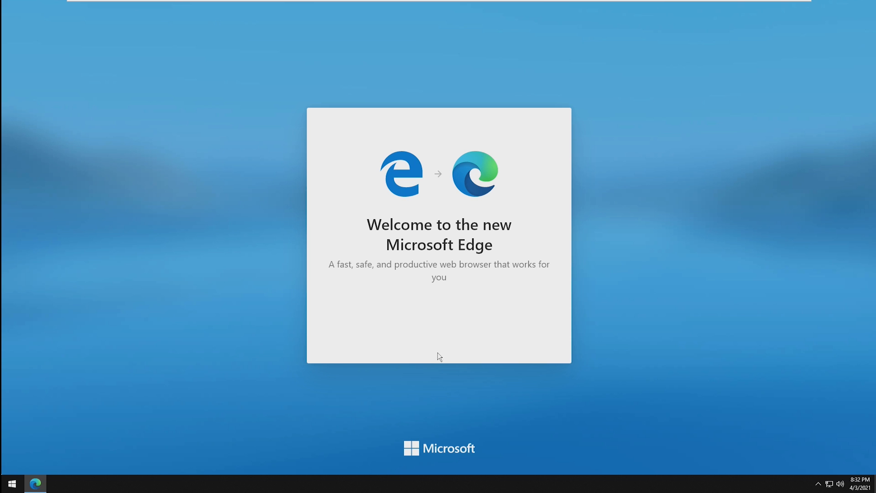
click(11, 483)
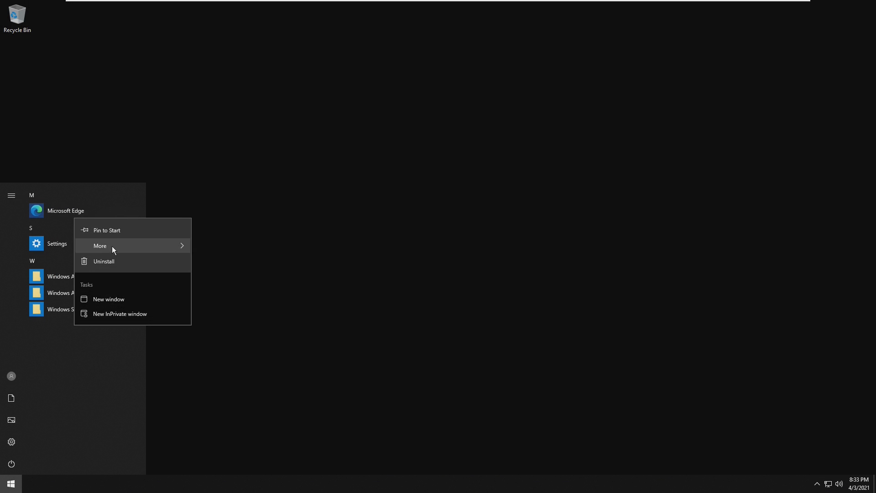
Pin Microsoft Edge to Start as a tile
click(107, 229)
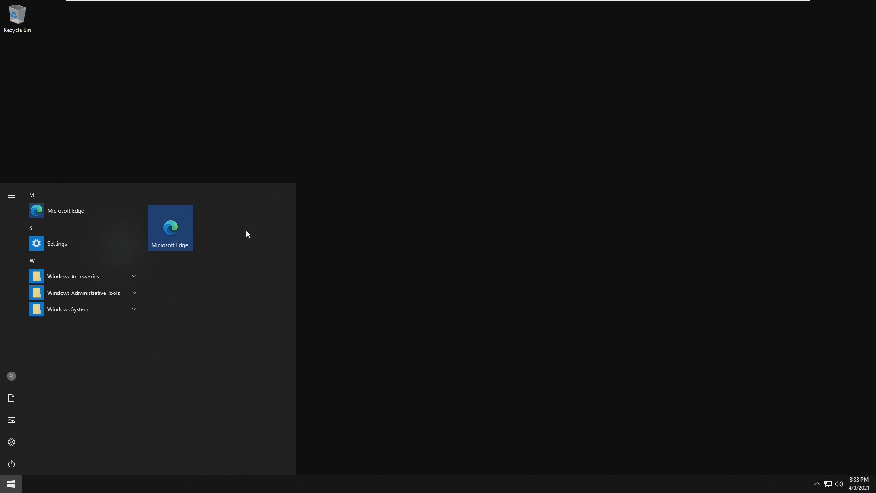
mouse_move(185, 233)
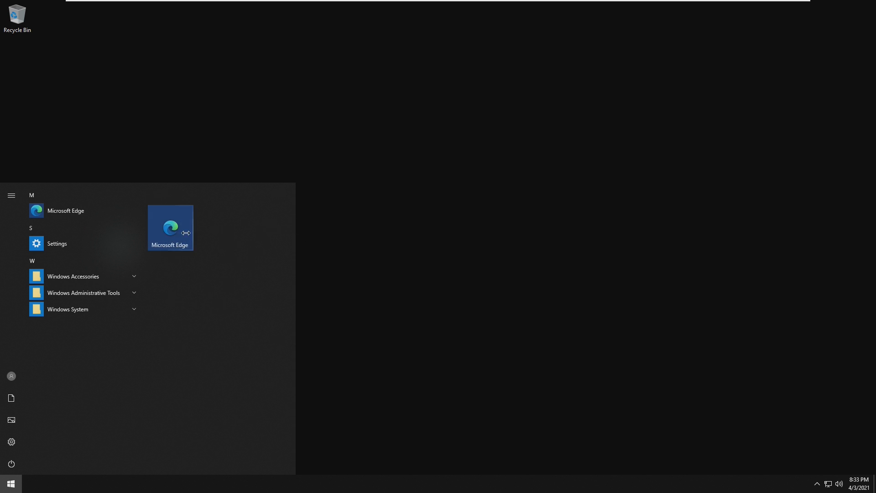
mouse_move(284, 246)
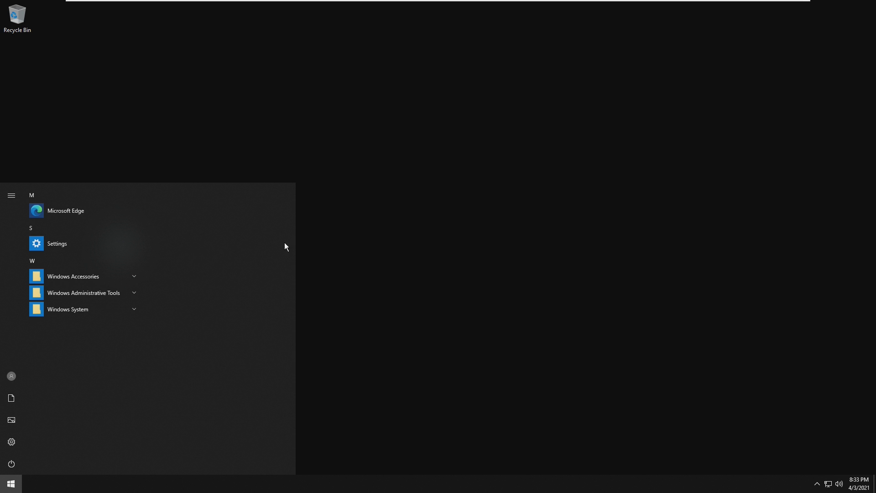
mouse_move(141, 389)
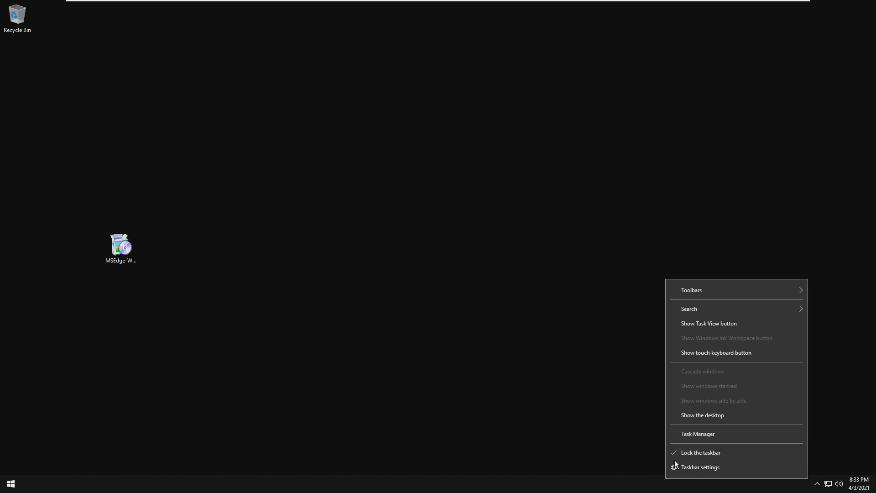
Open Task Manager's Performance Memory view showing about 450 MB of 1 GB used
click(698, 434)
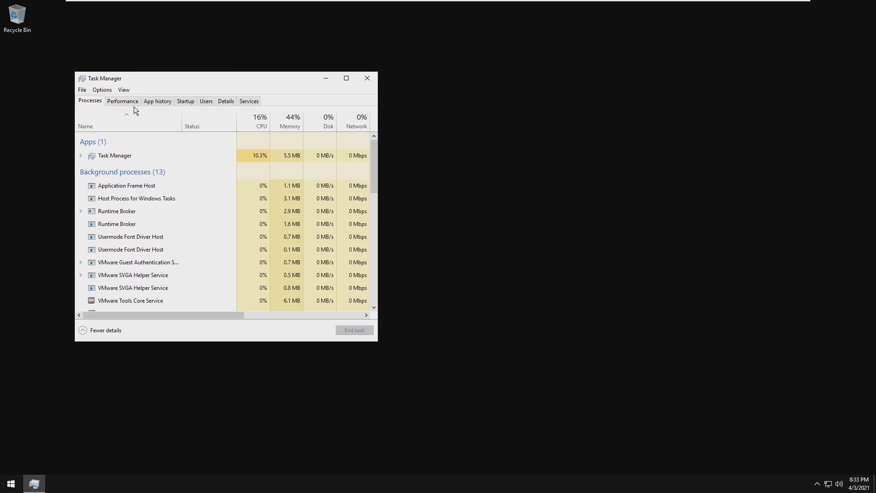
click(122, 101)
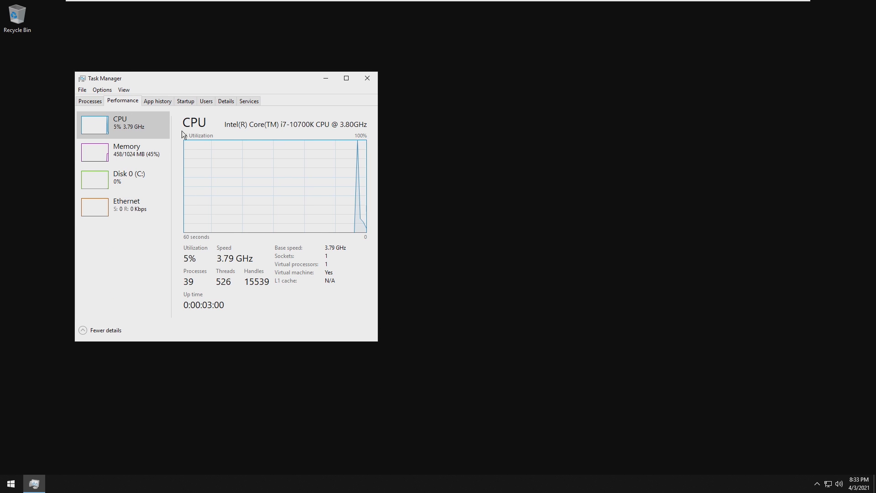
click(126, 150)
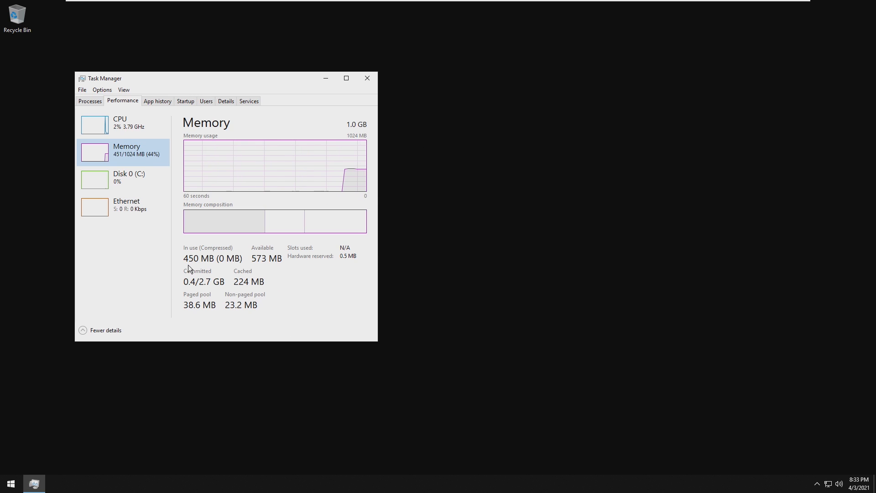
mouse_move(338, 92)
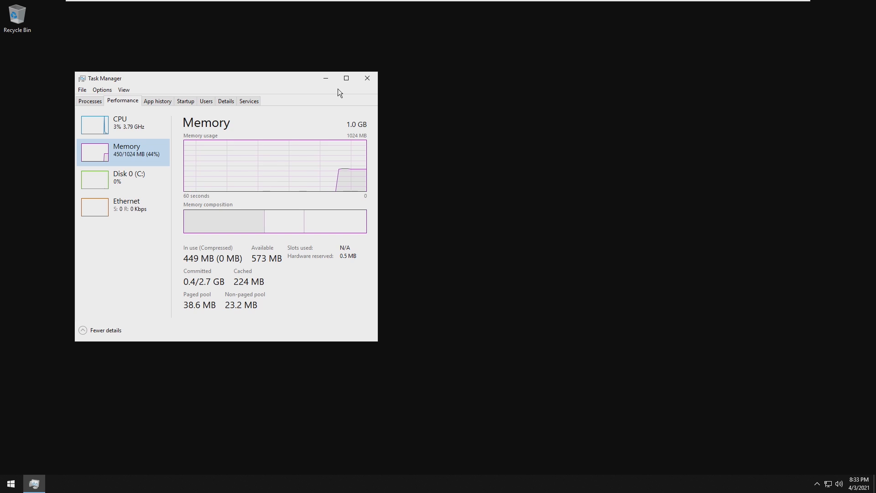
Close Task Manager, open Microsoft Edge on Google, and make it the default browser
click(10, 483)
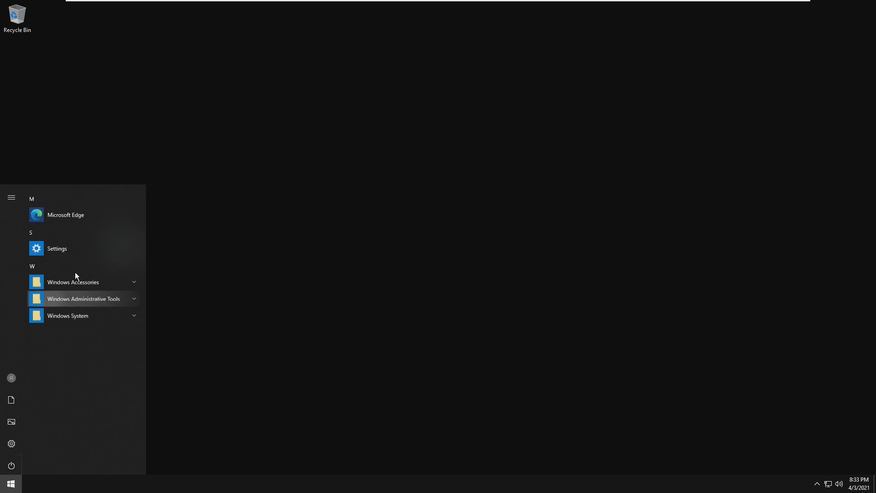
click(66, 215)
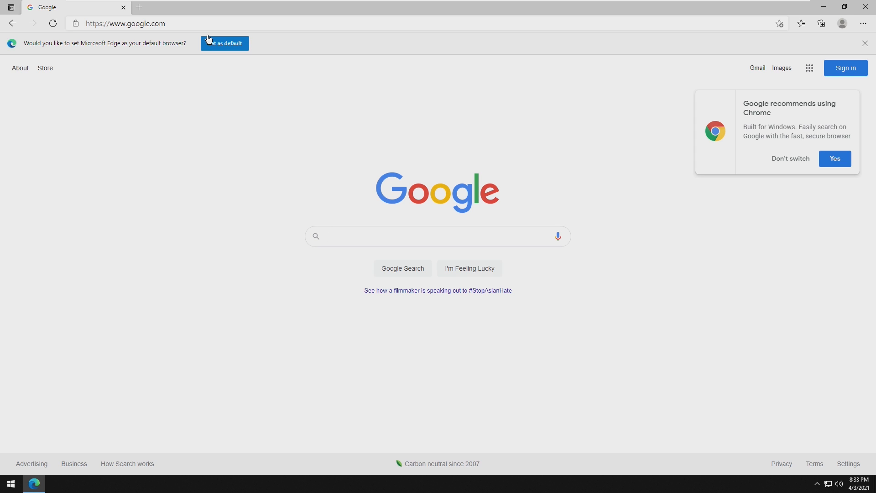
click(10, 483)
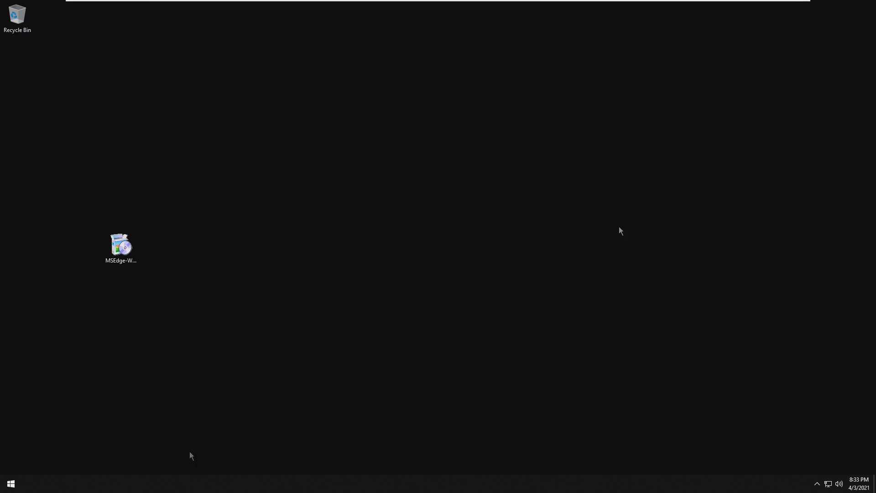
mouse_move(175, 428)
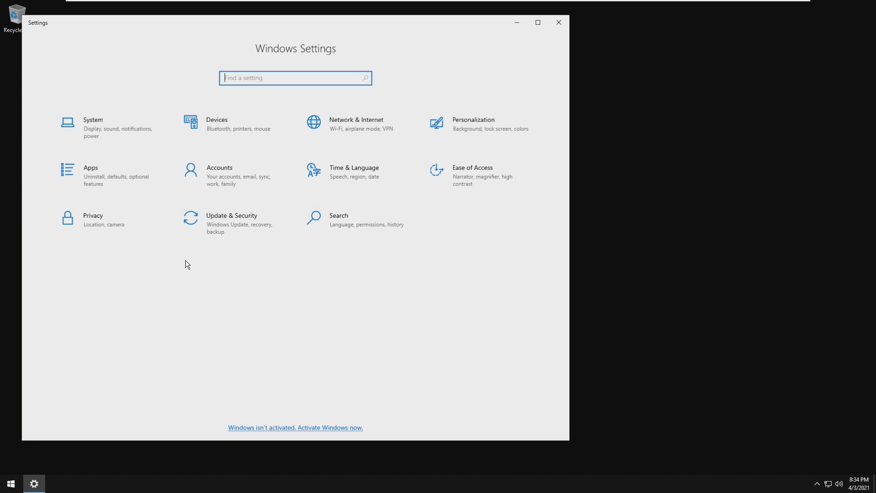
click(231, 215)
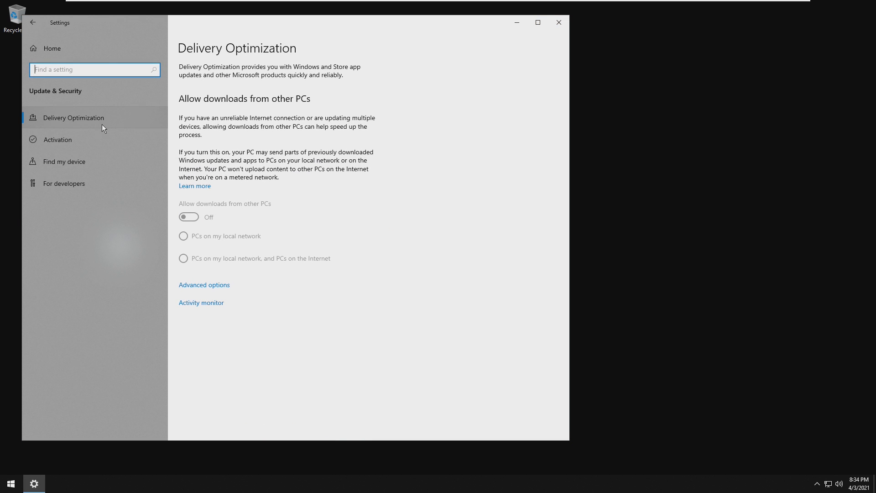
mouse_move(117, 252)
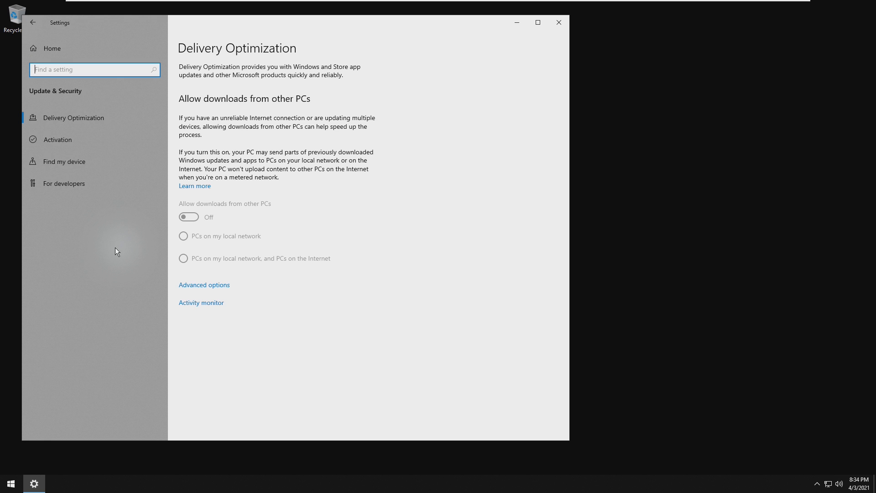
click(33, 23)
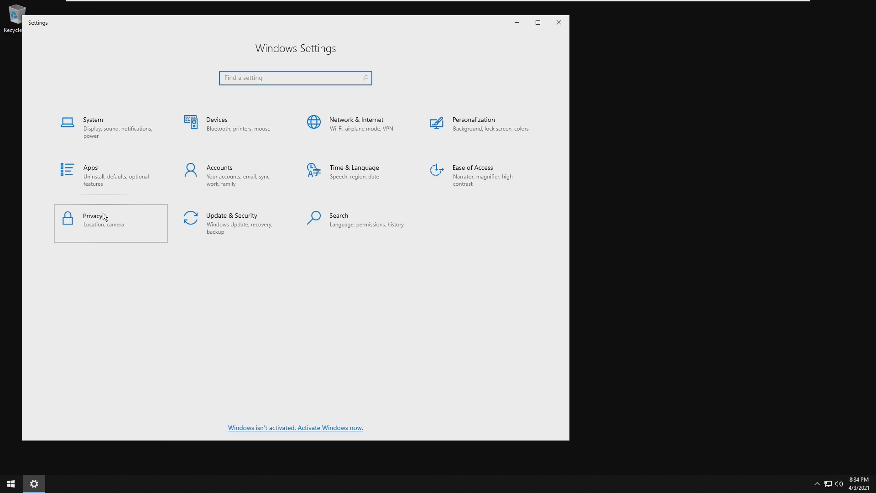
mouse_move(252, 226)
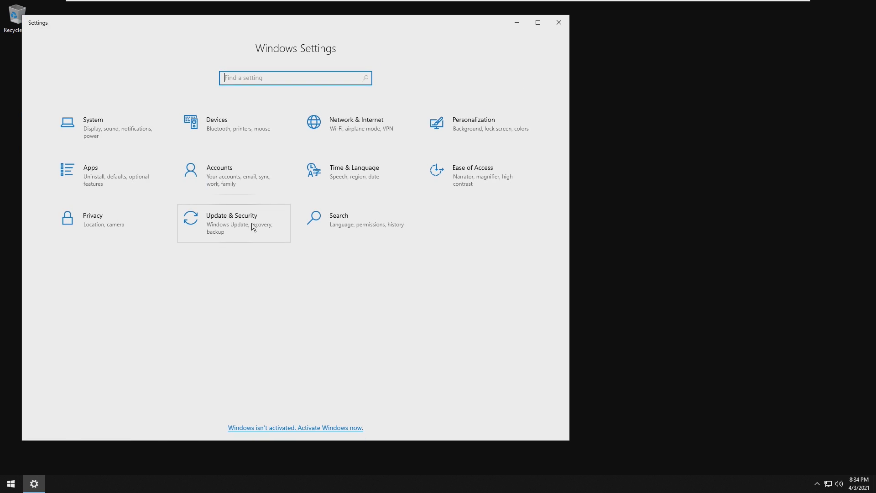
click(234, 223)
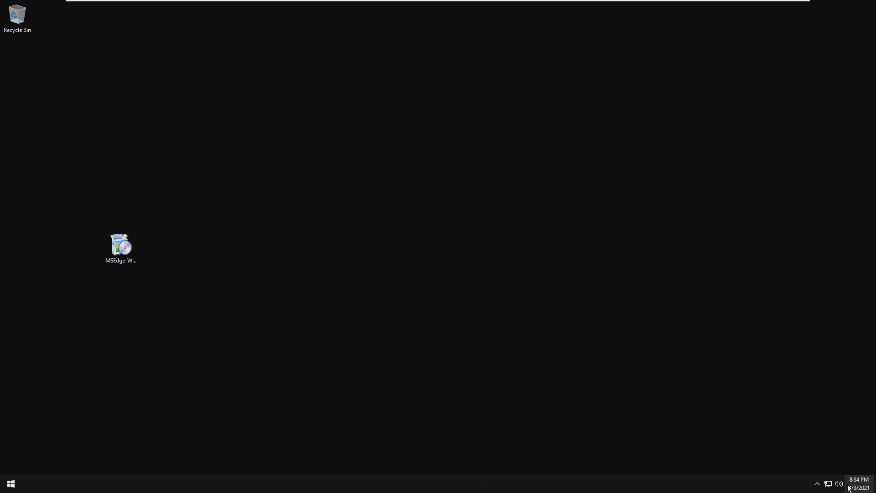
Show the clock's calendar flyout for Saturday, April 3, 2021, then dismiss it
click(850, 483)
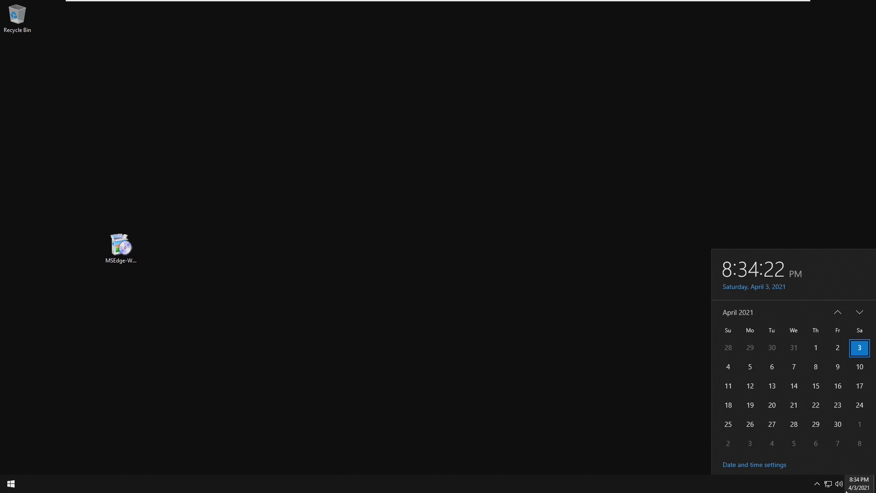
click(10, 484)
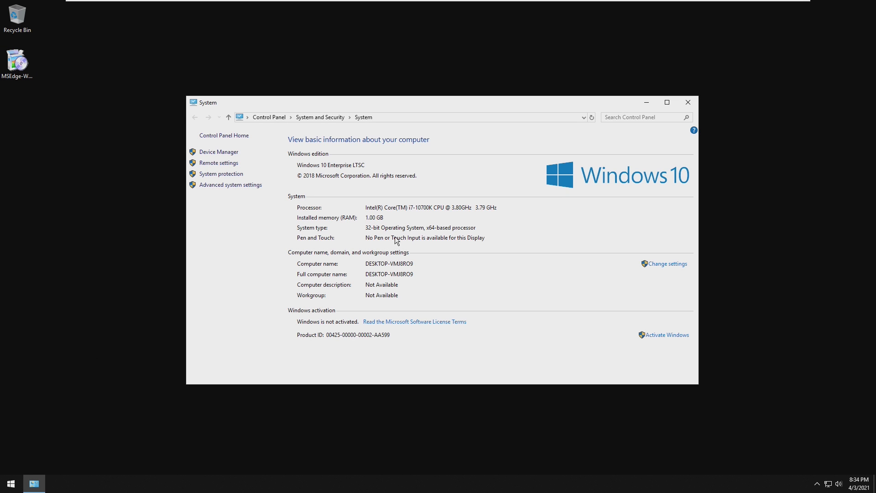
mouse_move(687, 102)
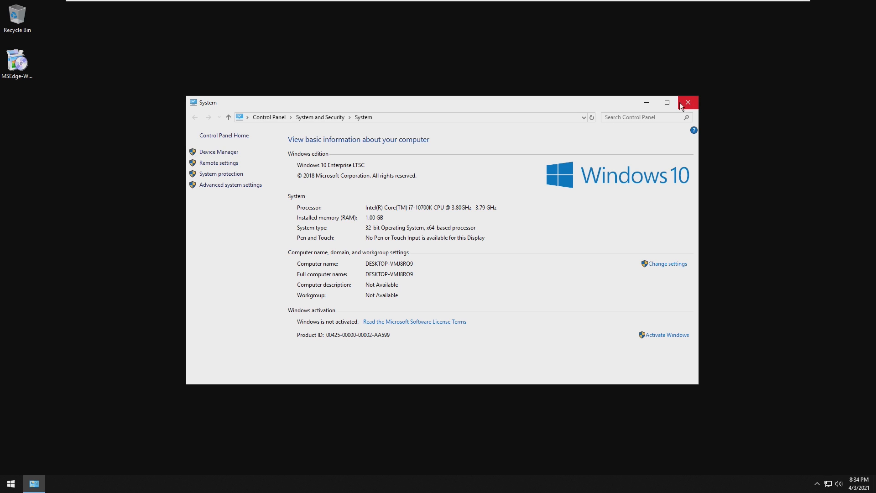
Close the System information window to return to the desktop
click(688, 103)
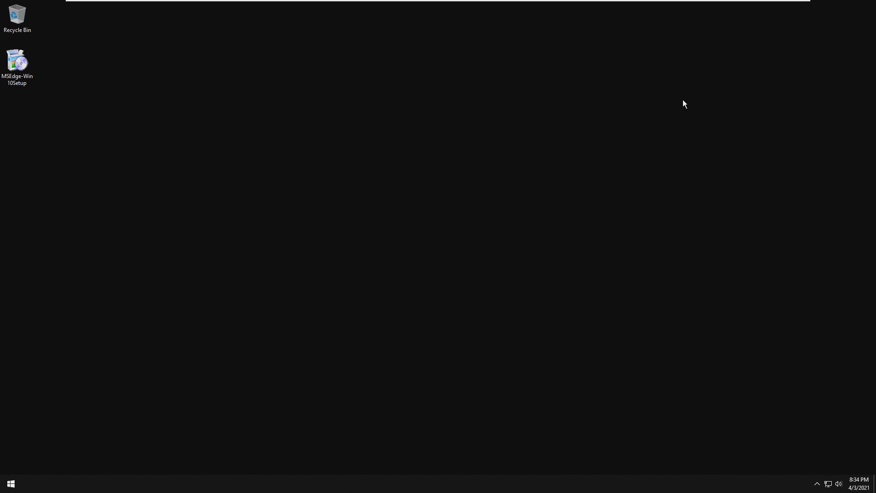
mouse_move(313, 423)
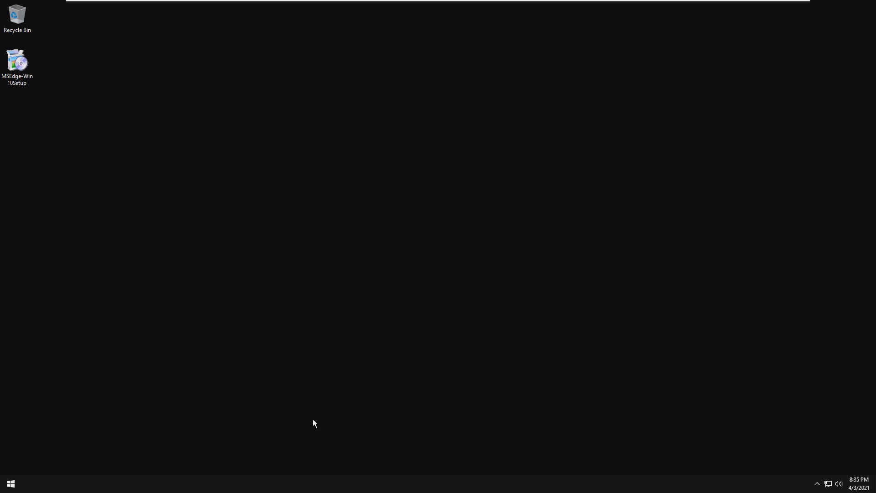
click(10, 483)
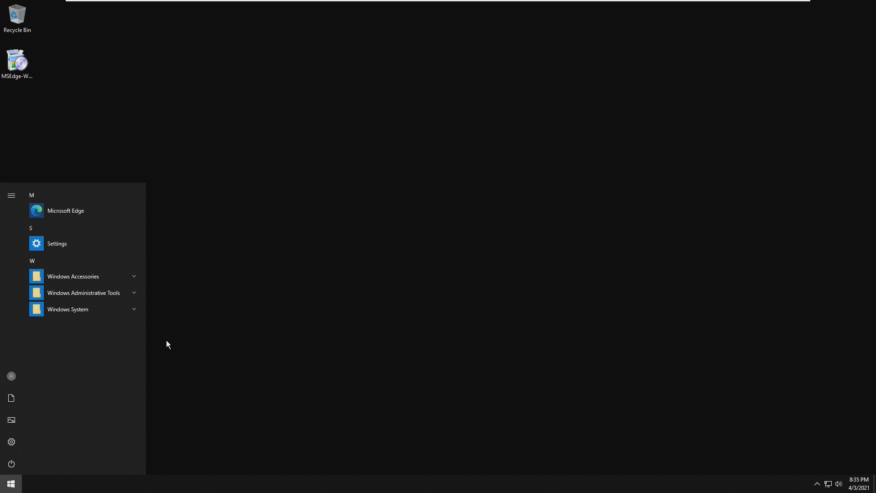
click(10, 195)
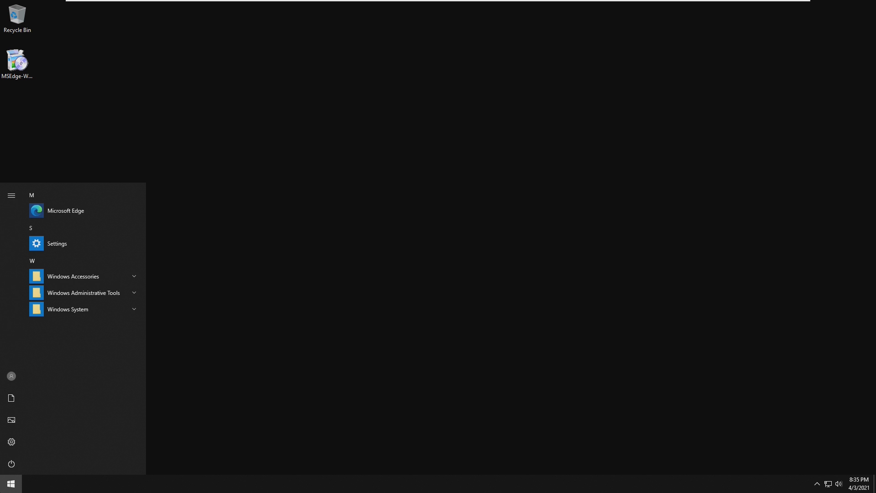
mouse_move(83, 292)
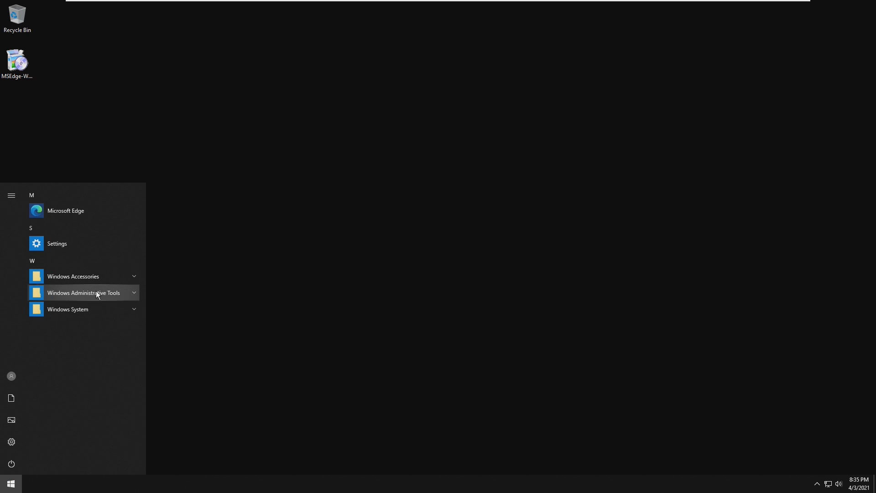
mouse_move(231, 264)
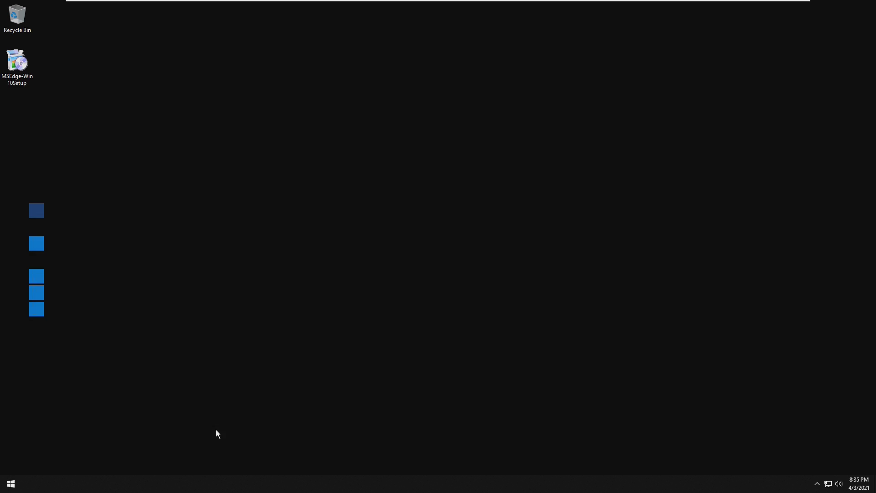
click(10, 483)
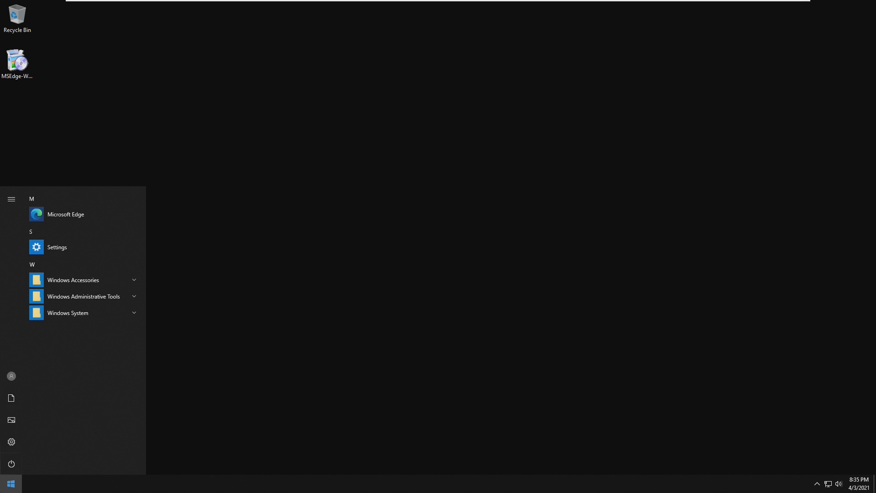
mouse_move(51, 469)
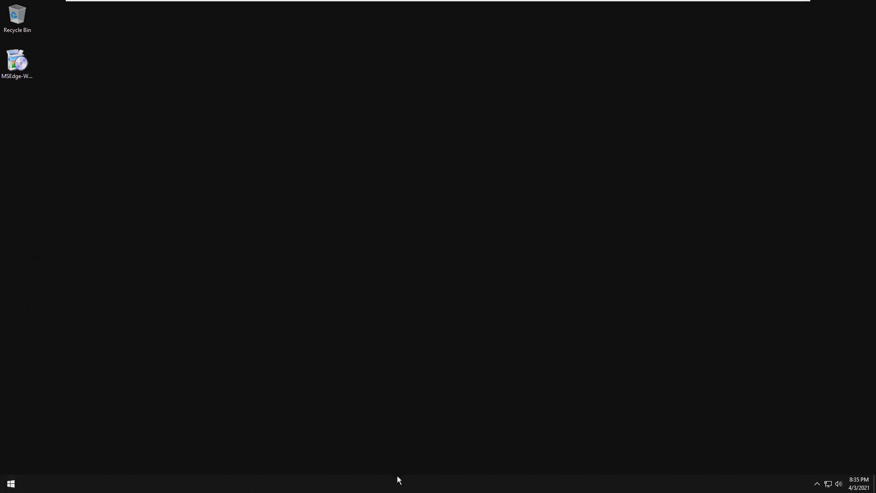
Open Taskbar settings from the taskbar menu, maximize the Settings window, then restore it
right_click(398, 480)
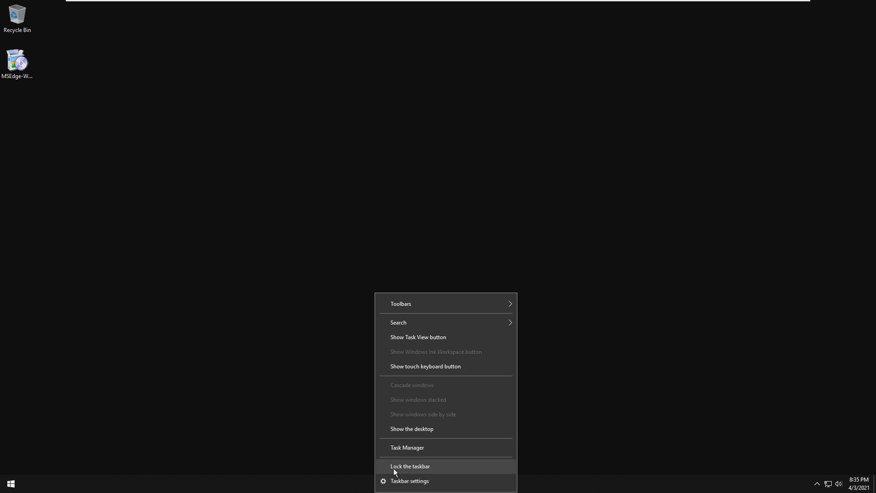
click(409, 481)
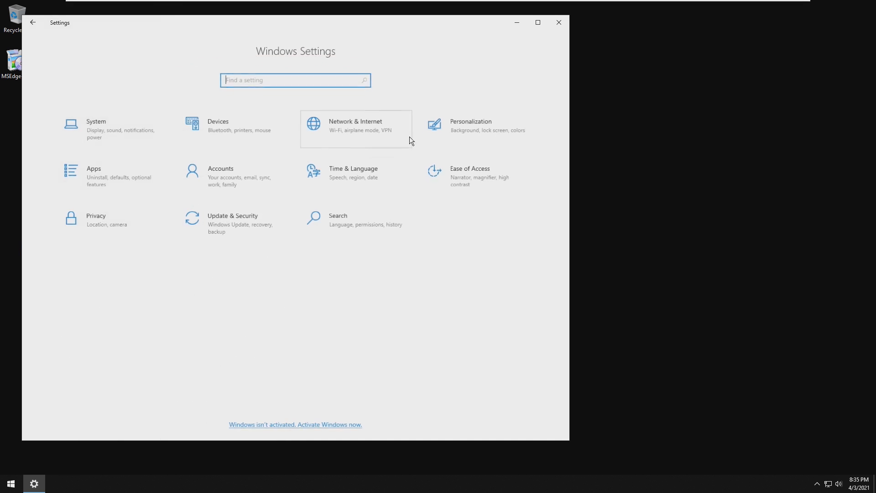
click(537, 23)
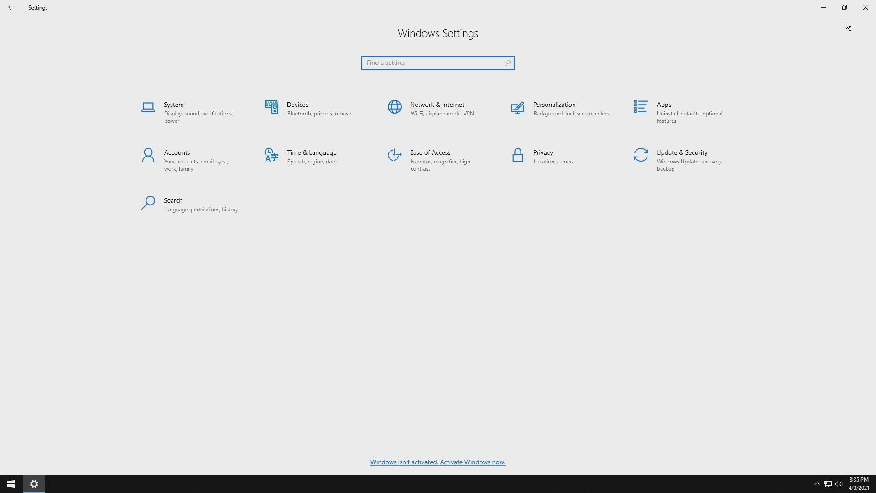
click(845, 7)
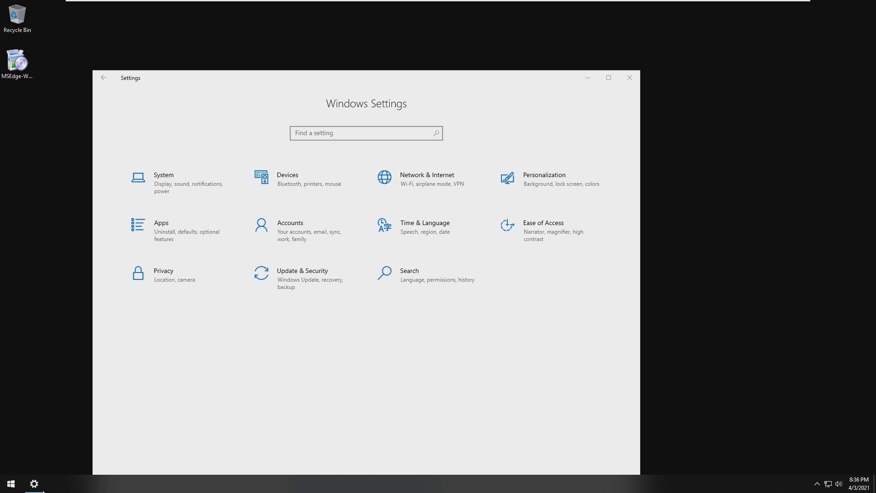
mouse_move(630, 77)
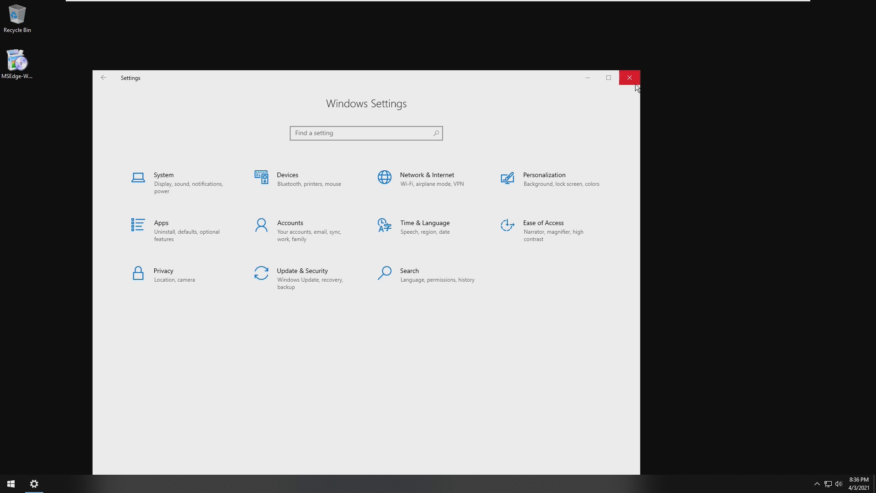